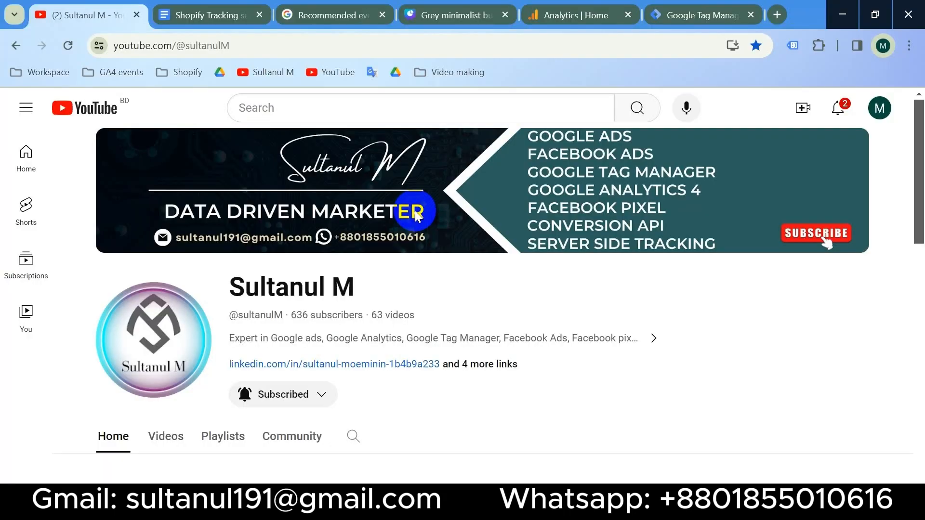
# Jump to the generate_lead recommended event in the GA4 docs, noting required and optional parameters.
pyautogui.click(335, 15)
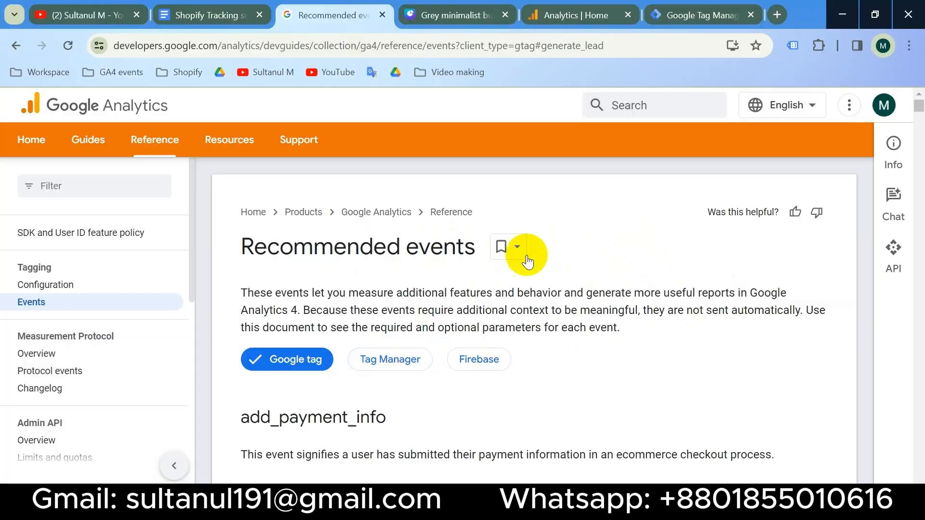
pyautogui.moveTo(378, 333)
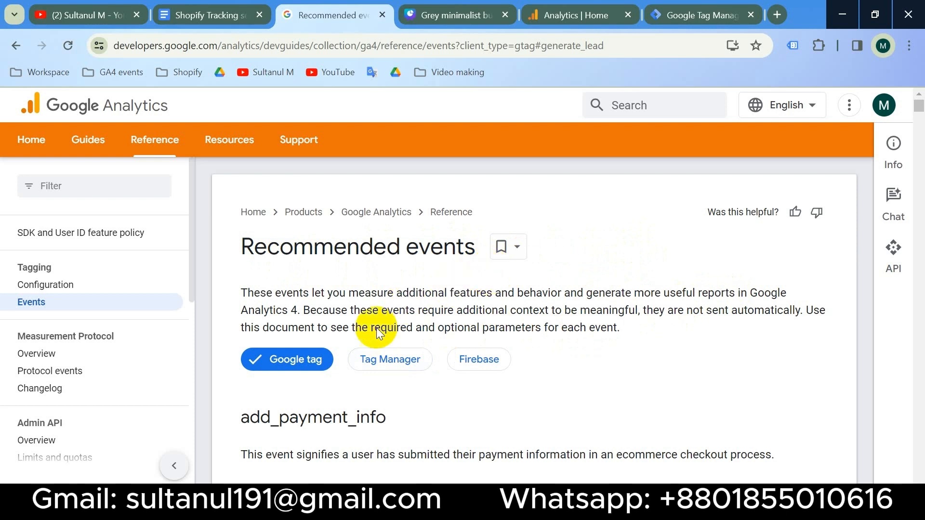
pyautogui.moveTo(350, 327); pyautogui.dragTo(592, 327)
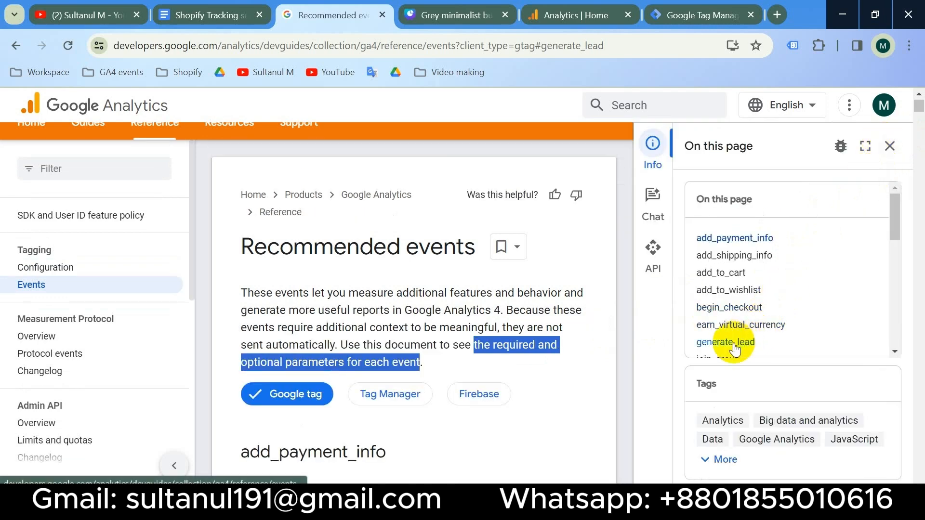
pyautogui.click(725, 342)
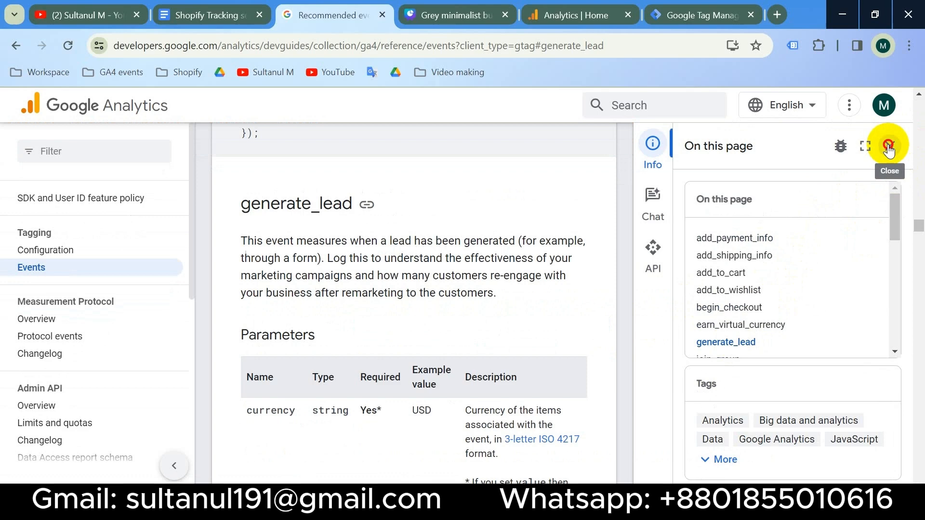
# Review the generate_lead Parameters table with currency and value, then return to Tag Manager.
pyautogui.click(886, 145)
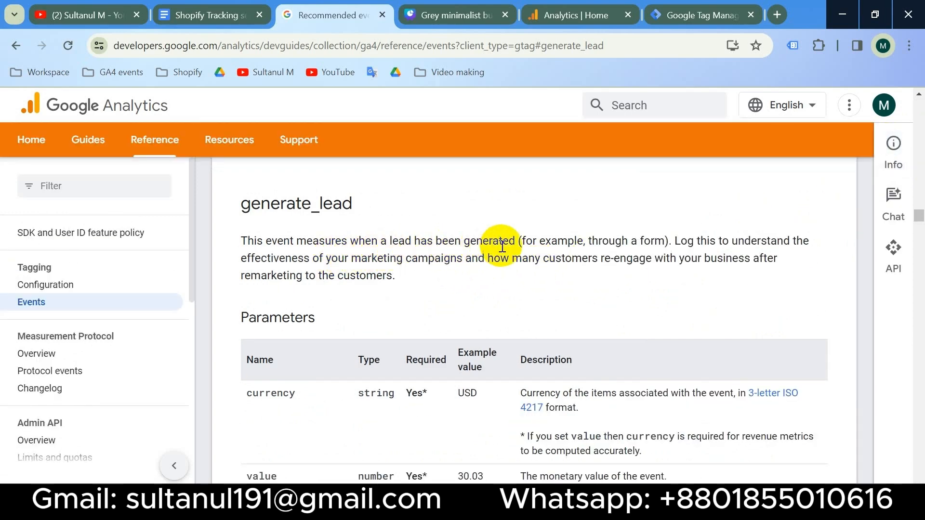
pyautogui.moveTo(603, 250)
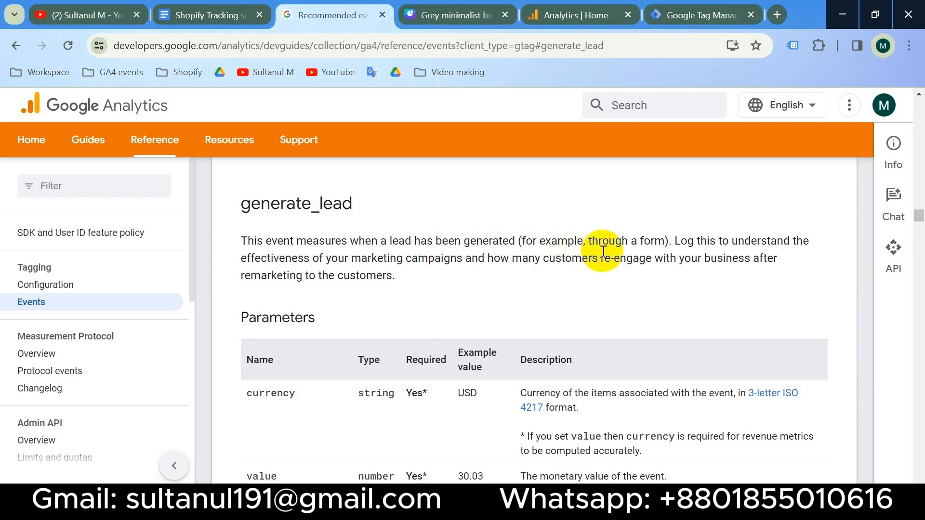
pyautogui.scroll(-3)
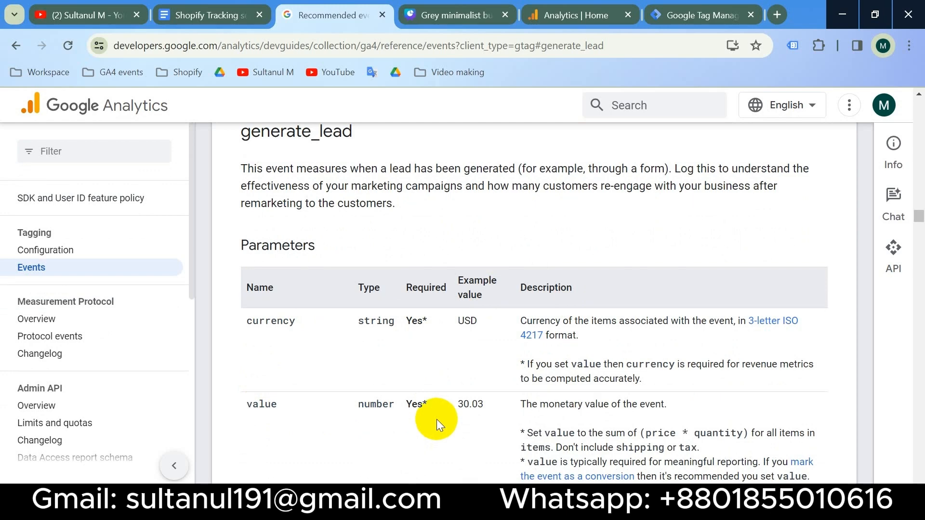
pyautogui.click(700, 16)
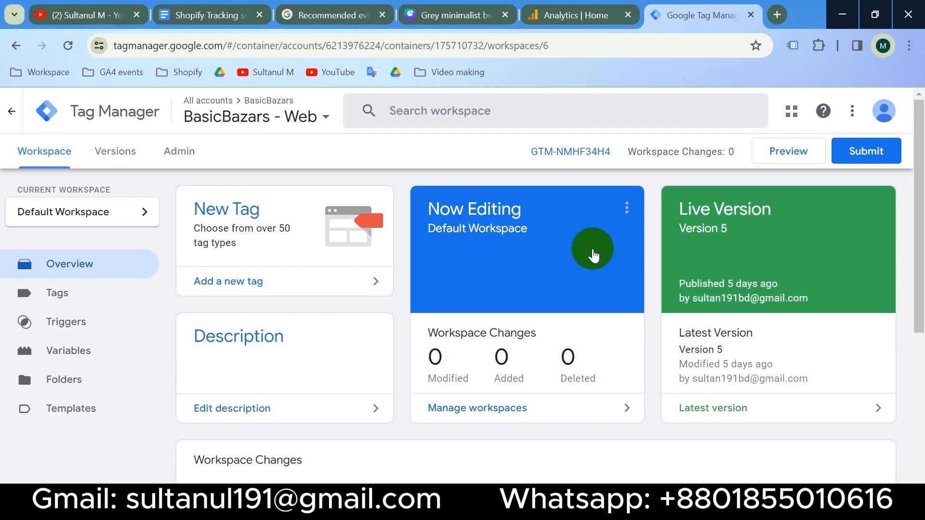
# Start Preview mode for the BasicBazars - Web container so Tag Assistant's Connect dialog appears.
pyautogui.click(788, 150)
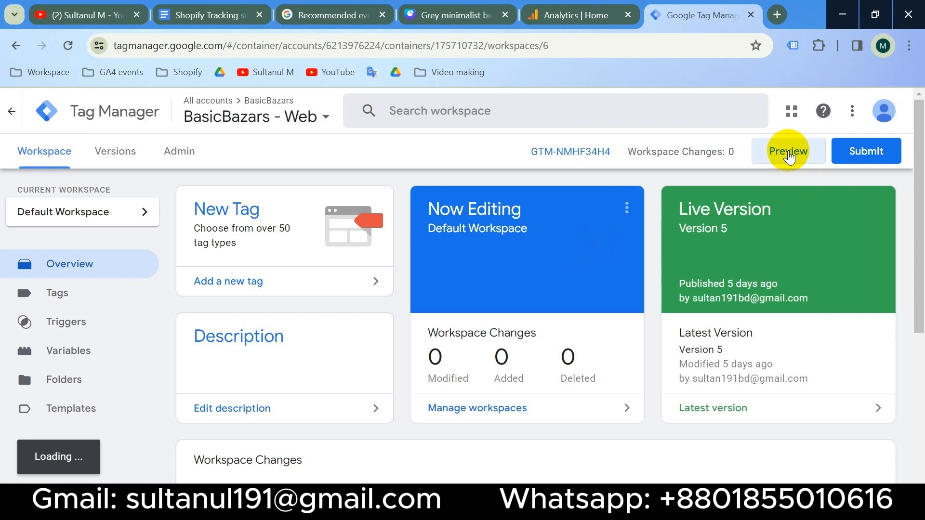
pyautogui.click(788, 151)
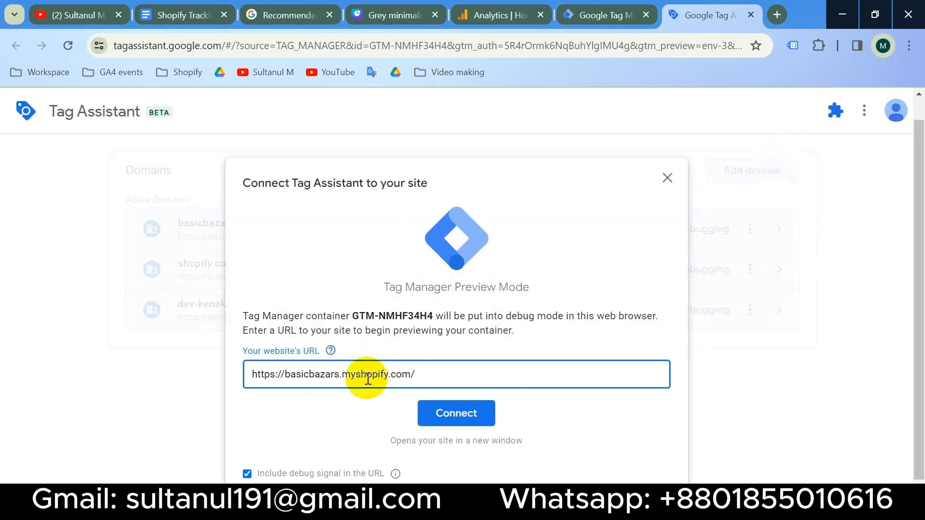
# Connect Tag Assistant to the store and send a test contact form message as 'sultan'.
pyautogui.click(457, 413)
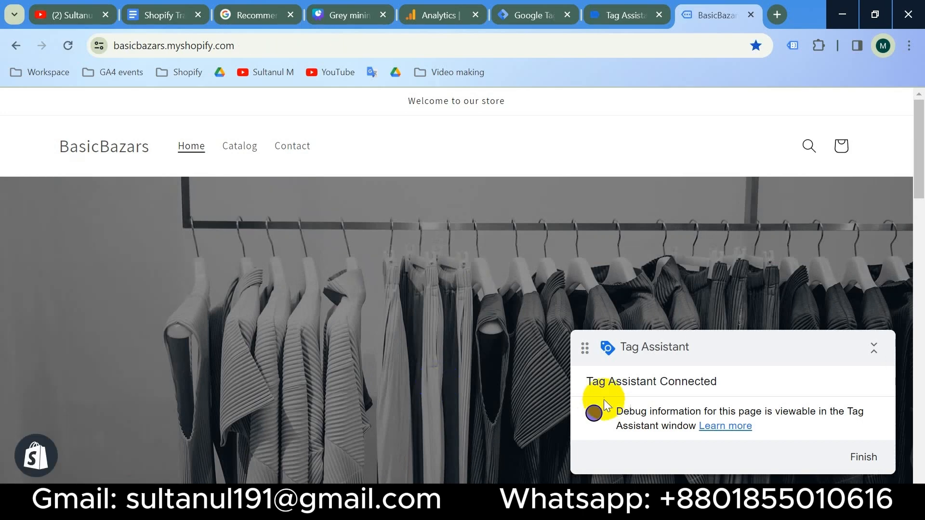
pyautogui.moveTo(292, 140)
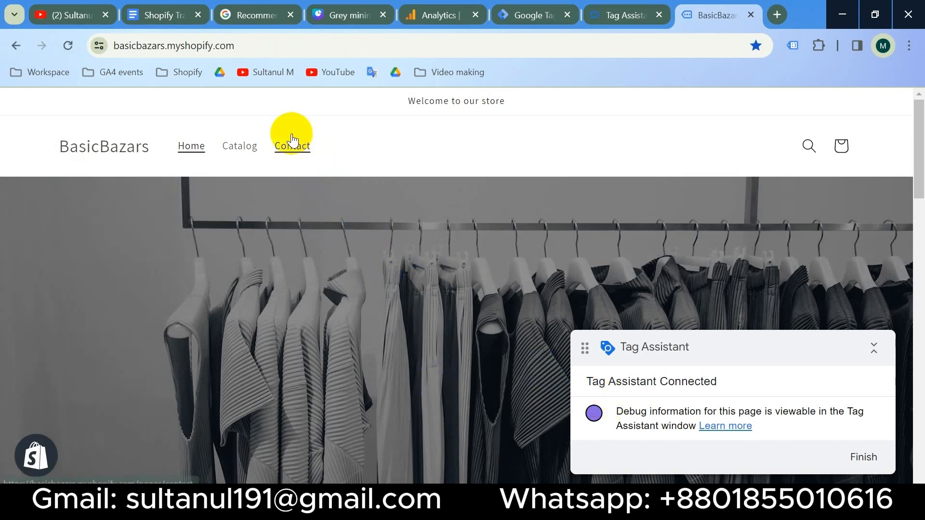
pyautogui.click(292, 146)
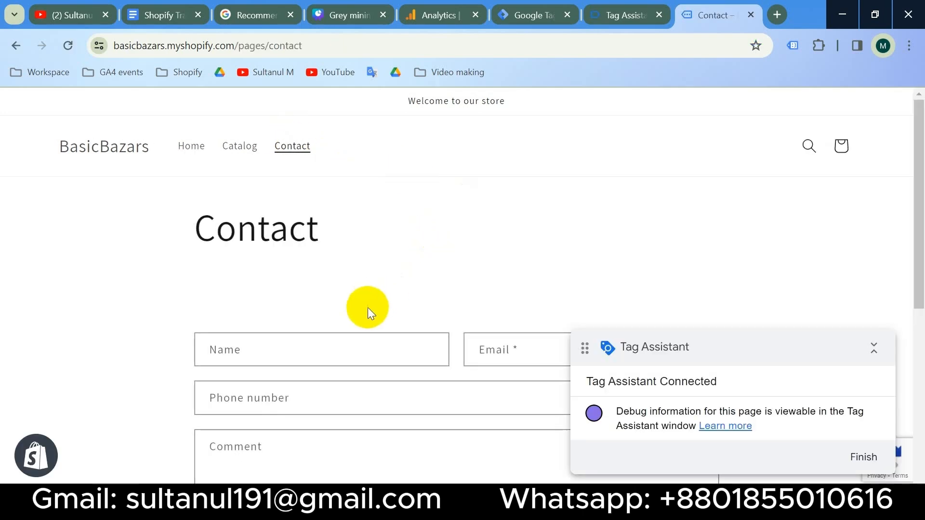
pyautogui.write('sultanul m')
pyautogui.write('test')
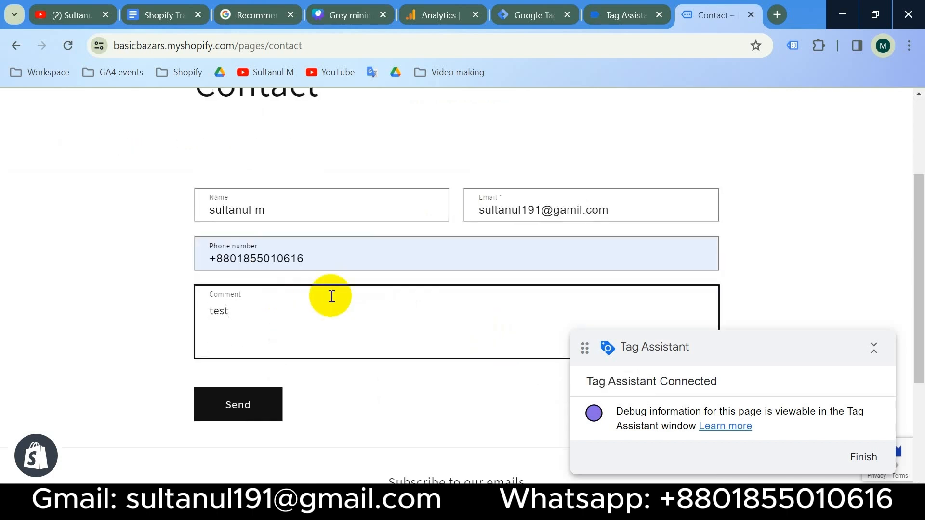
pyautogui.click(237, 404)
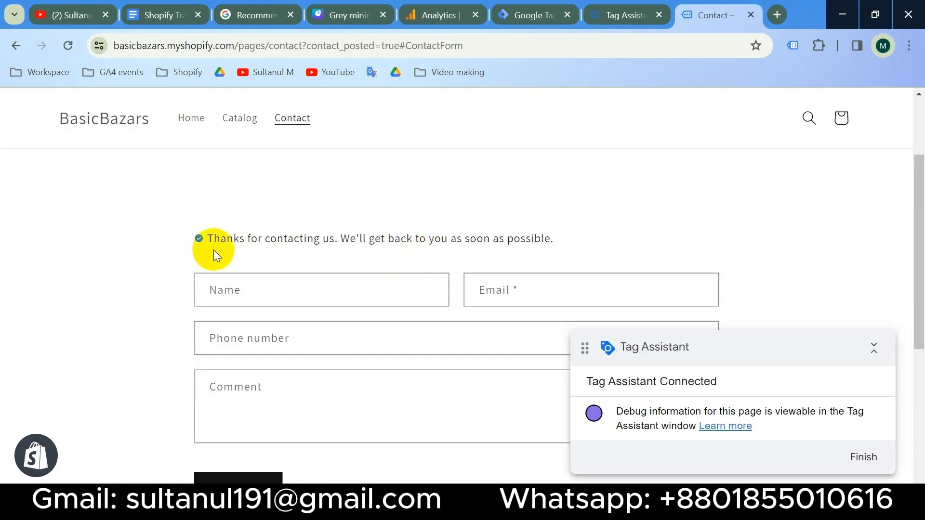
pyautogui.moveTo(428, 226)
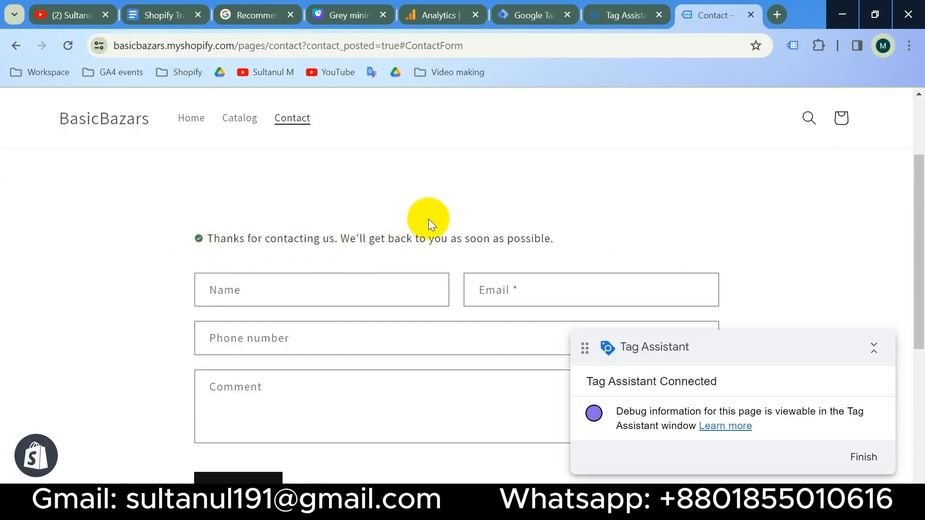
# Inspect the contact_form_submit event in Tag Assistant and expand its dataLayer API call.
pyautogui.click(618, 15)
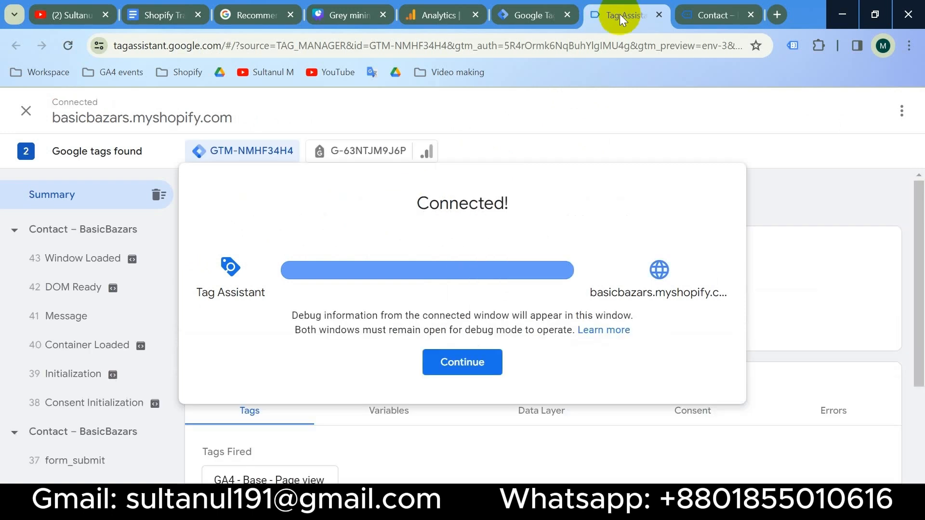
pyautogui.click(463, 362)
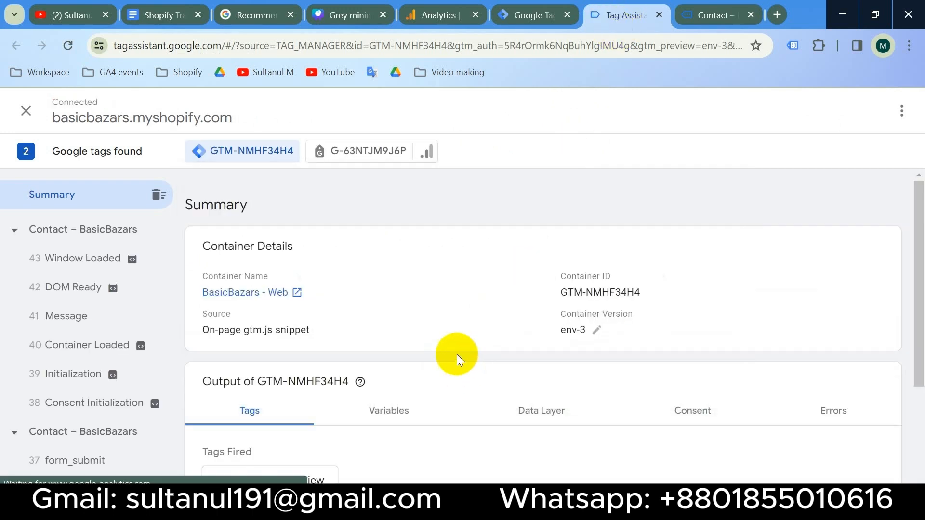
pyautogui.scroll(-3)
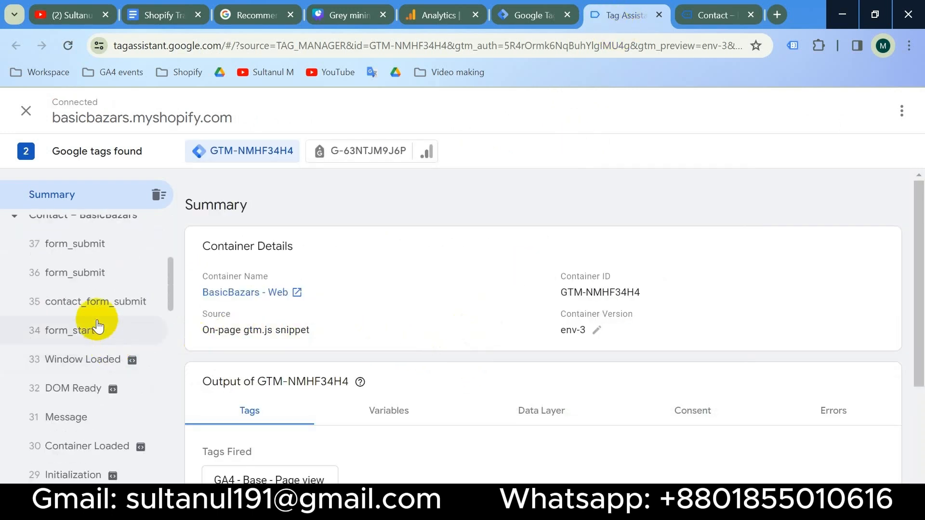
pyautogui.click(77, 302)
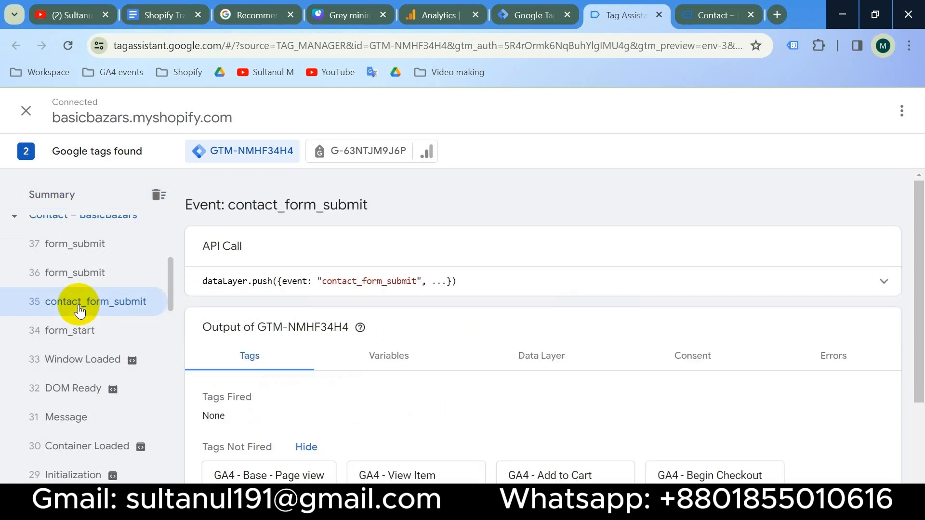
pyautogui.click(884, 281)
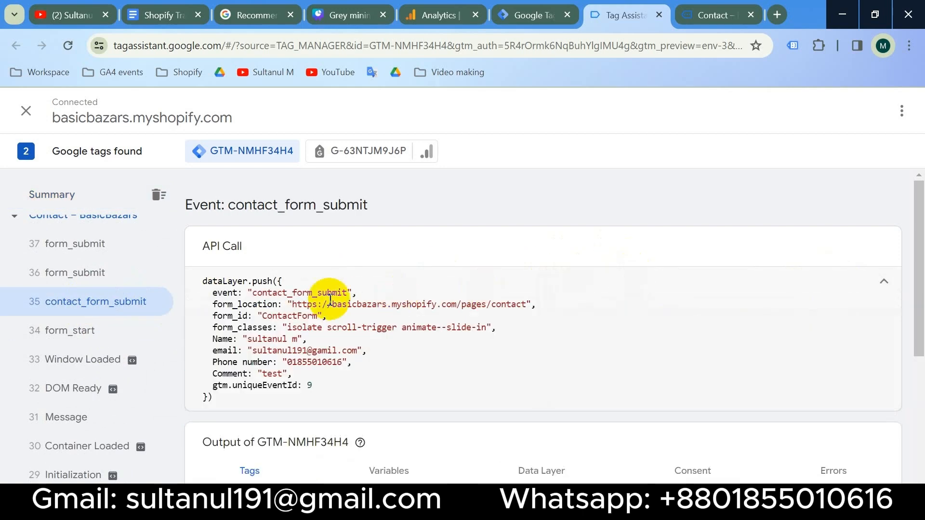
pyautogui.moveTo(353, 301)
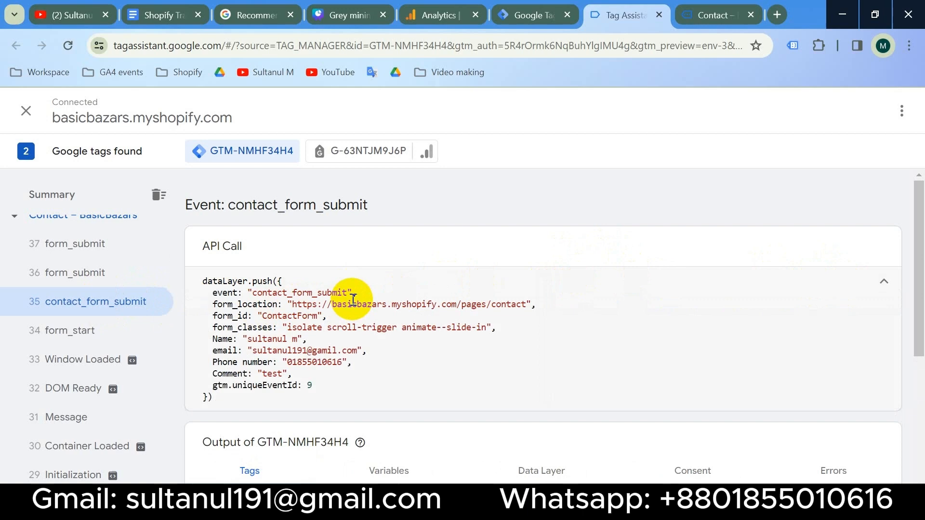
pyautogui.moveTo(345, 373)
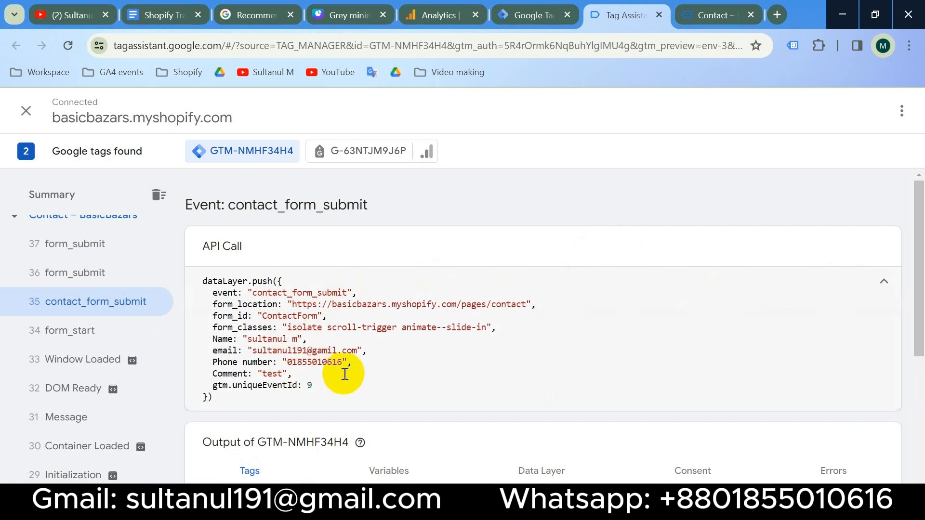
pyautogui.moveTo(361, 365)
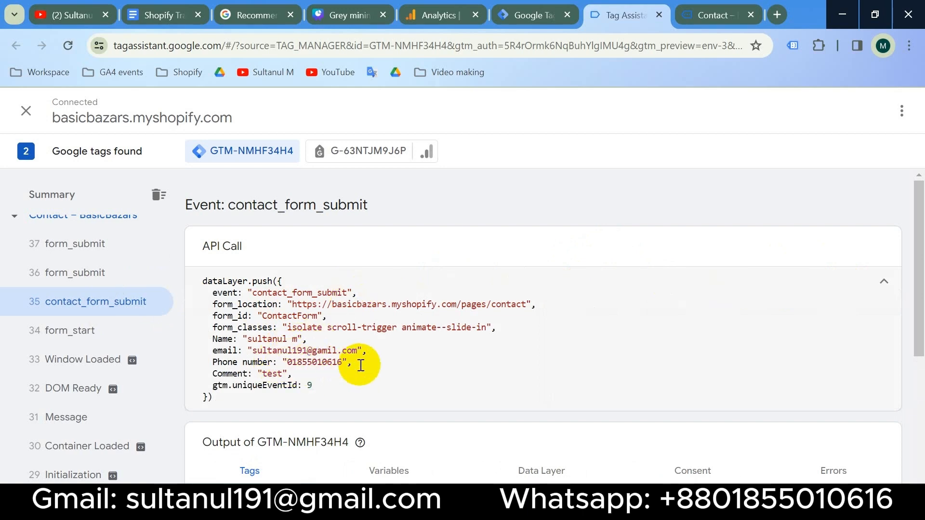
pyautogui.moveTo(435, 379)
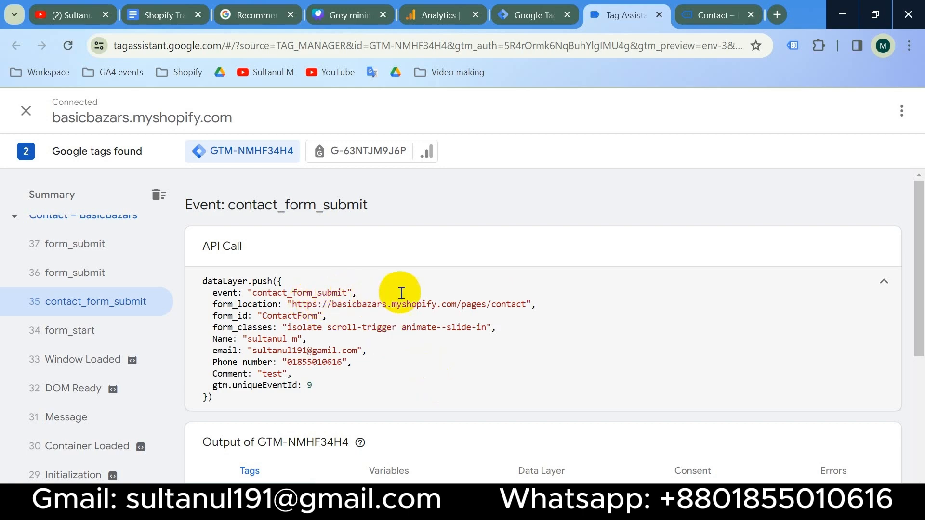
# Start a new Custom Event trigger in the workspace's Triggers list.
pyautogui.click(532, 15)
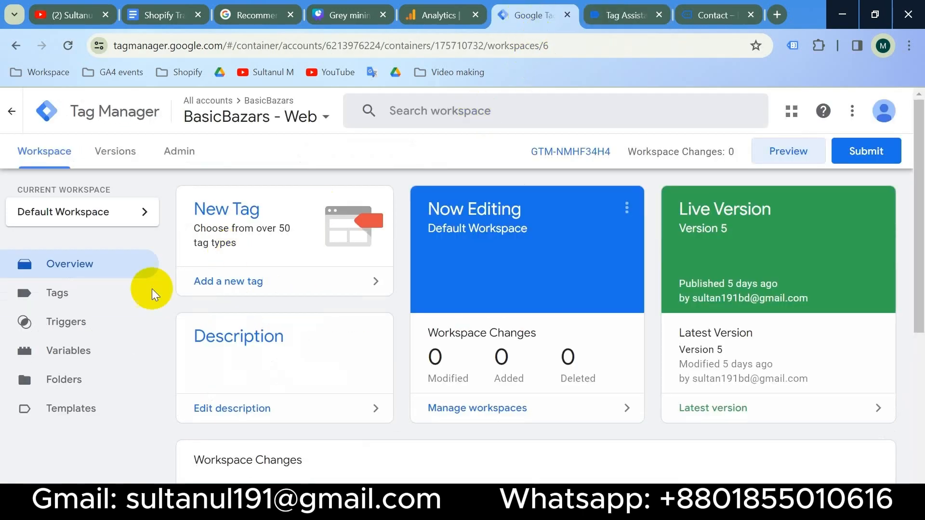
pyautogui.click(66, 322)
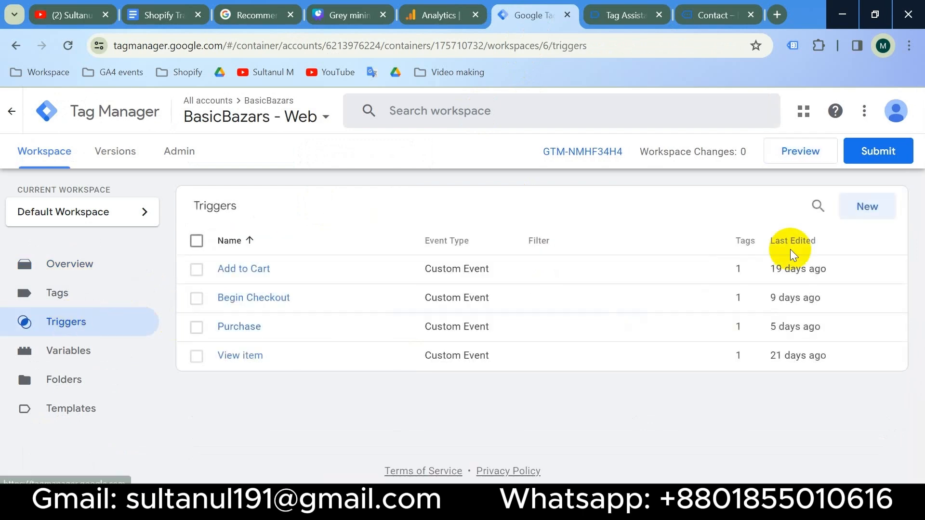
pyautogui.click(867, 206)
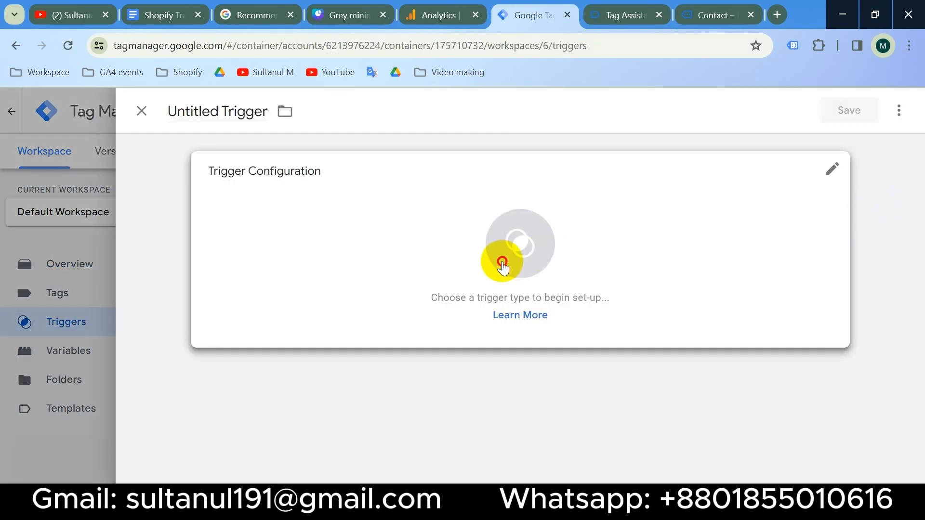
pyautogui.click(502, 262)
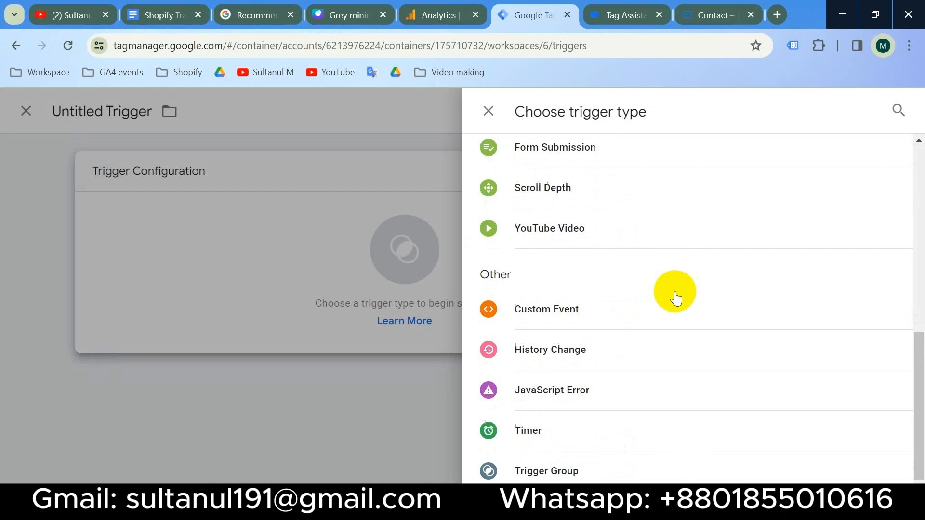
pyautogui.click(546, 309)
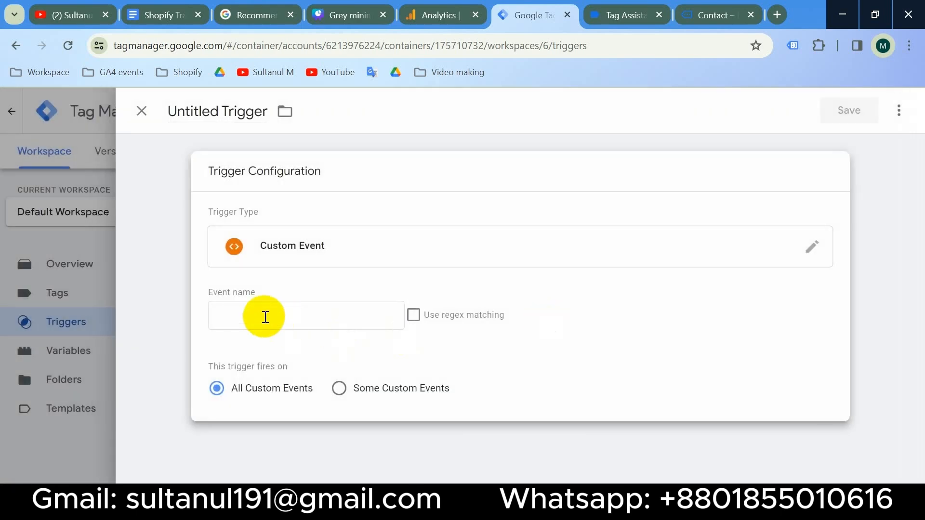
# Set event name contact_form_submit, name the trigger 'Contact form submission' and save it.
pyautogui.click(623, 15)
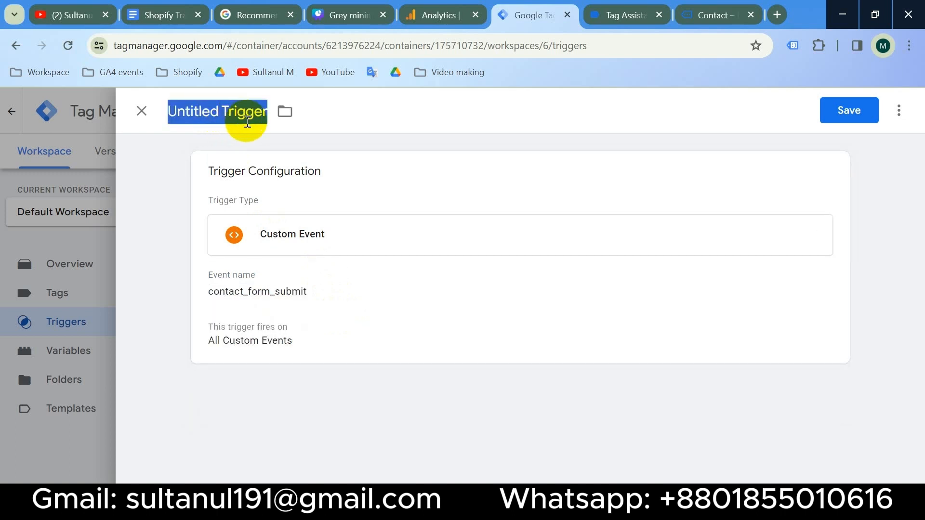
pyautogui.write('Contact for')
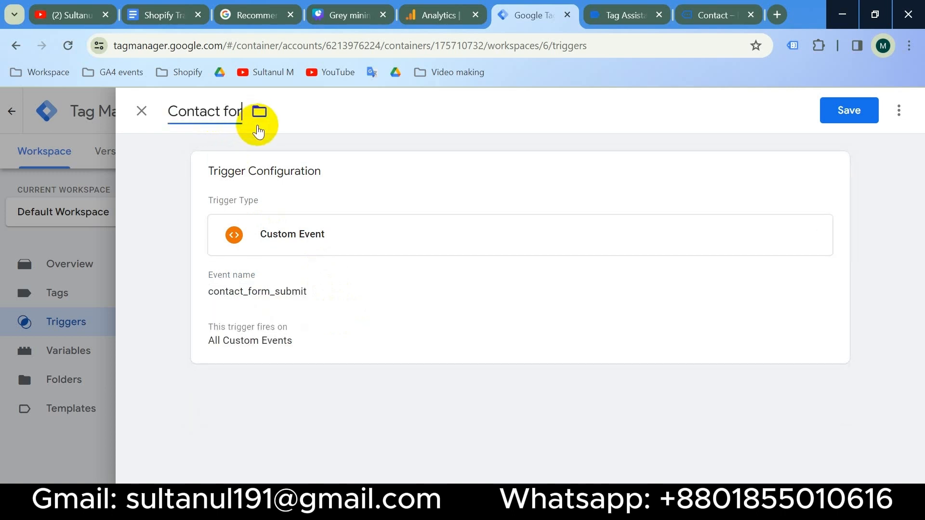
pyautogui.click(849, 110)
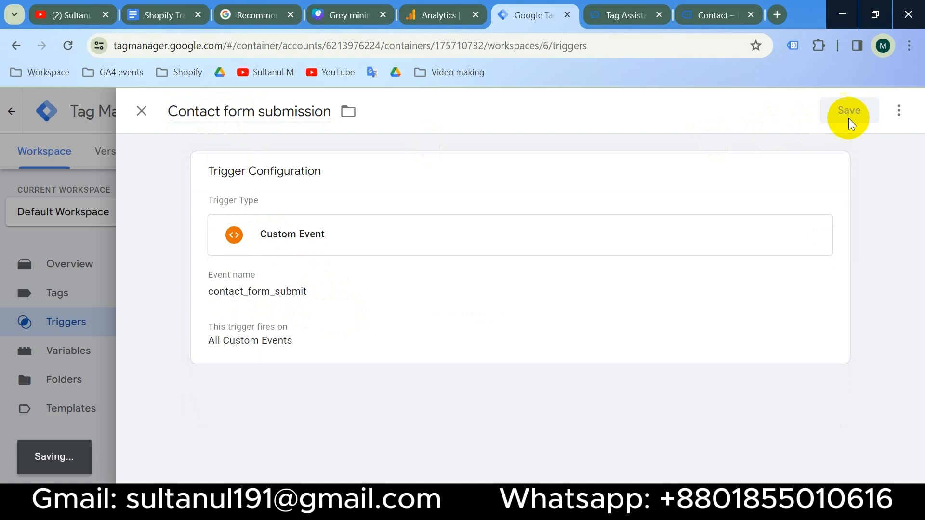
pyautogui.click(849, 110)
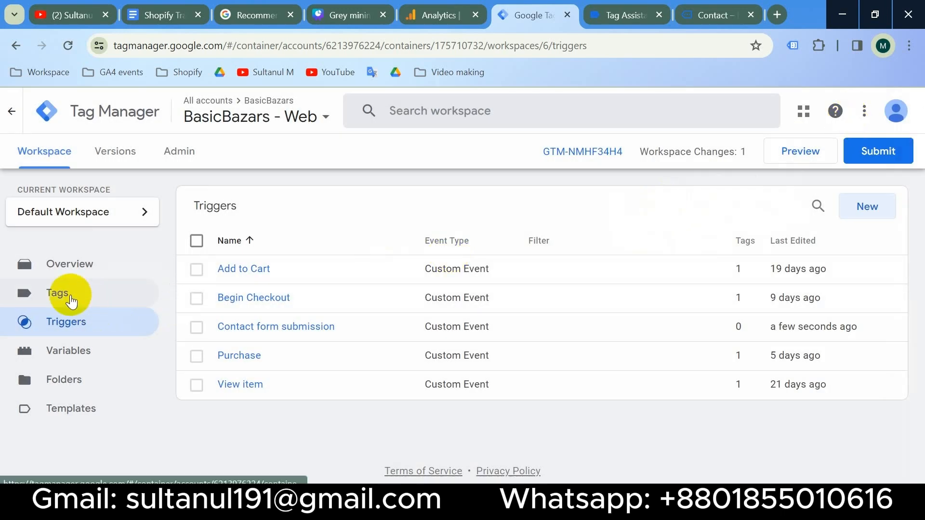
# Create a new Google Analytics: GA4 Event tag using the {{GA4 - Measurement ID}} variable.
pyautogui.click(58, 293)
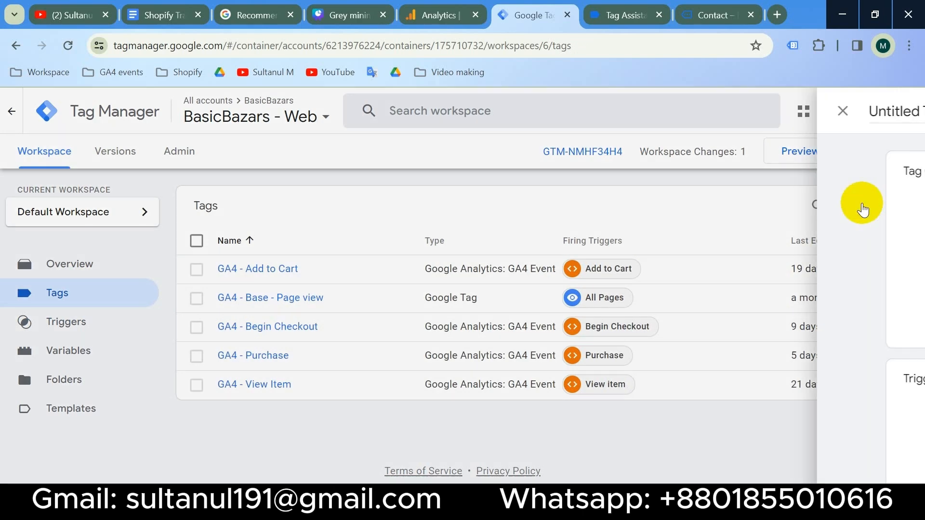
pyautogui.click(863, 205)
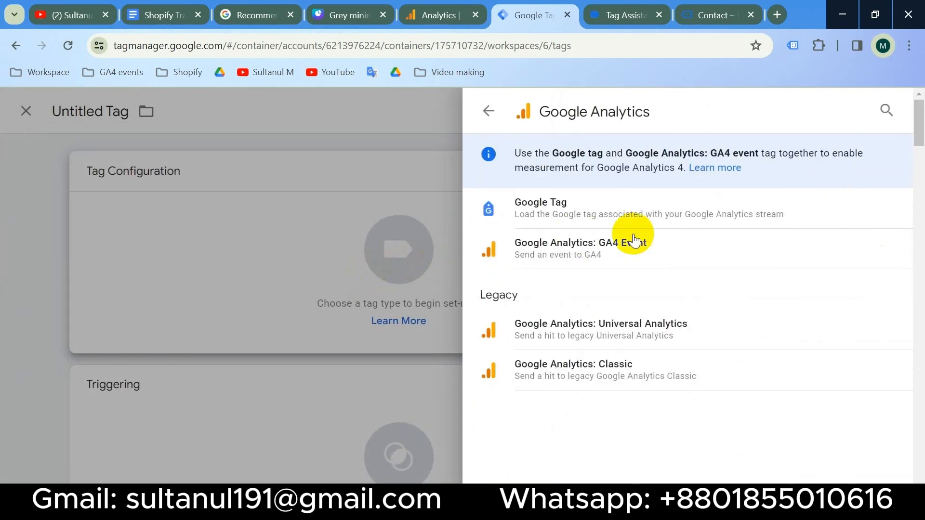
pyautogui.click(582, 248)
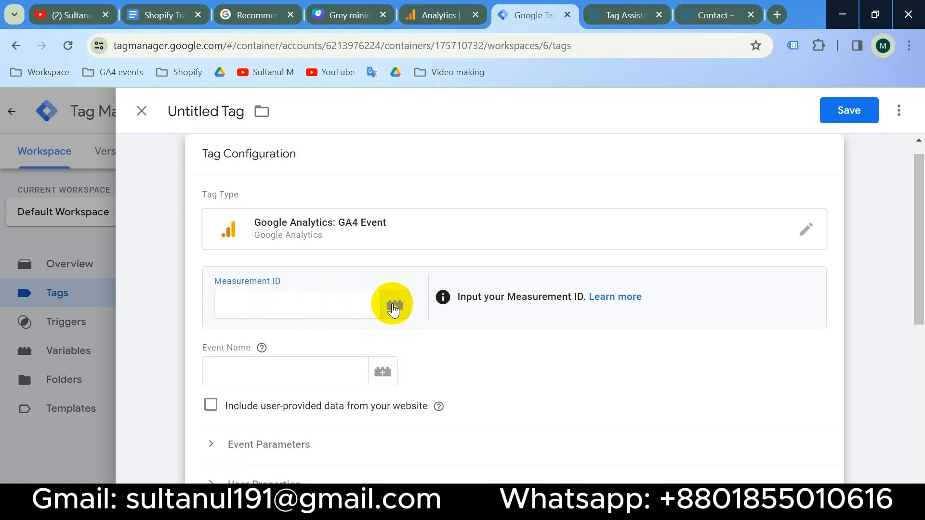
pyautogui.click(391, 306)
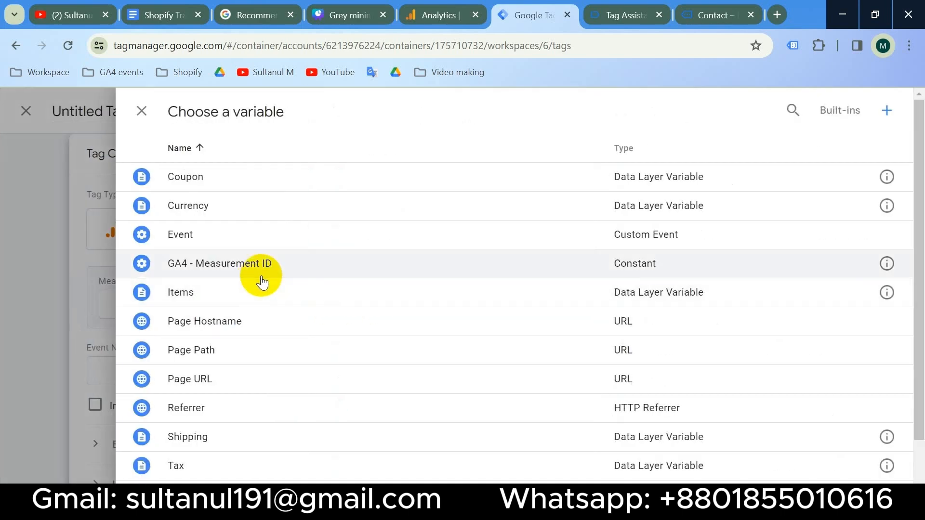
pyautogui.click(221, 263)
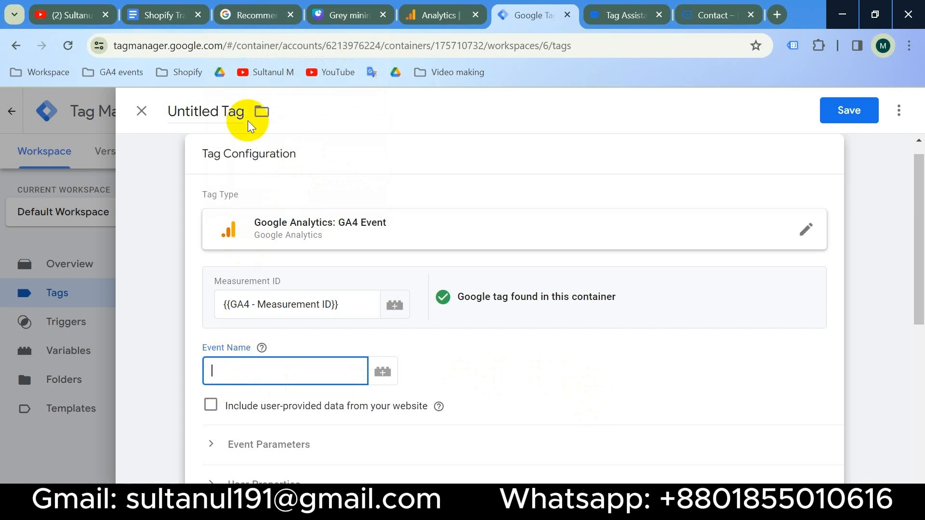
# Copy generate_lead from the docs and set it as the tag's Event Name.
pyautogui.click(256, 15)
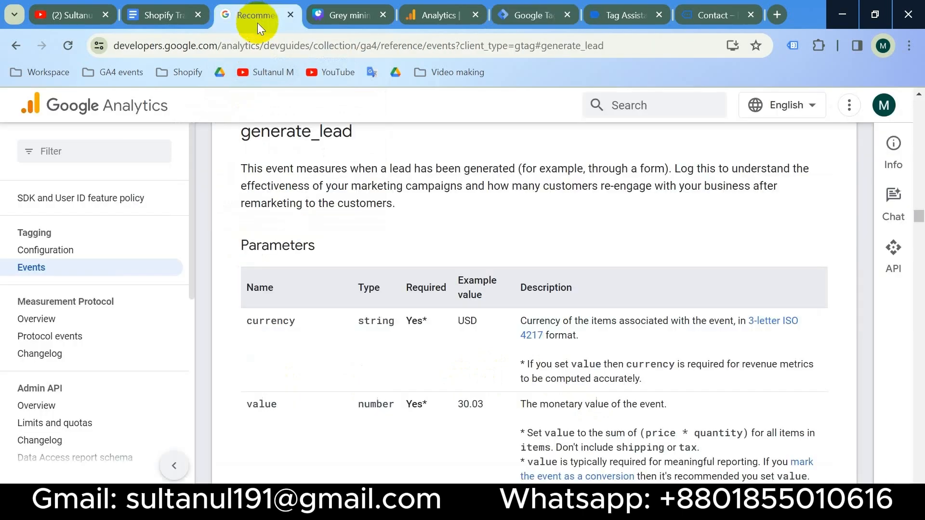
pyautogui.doubleClick(296, 132)
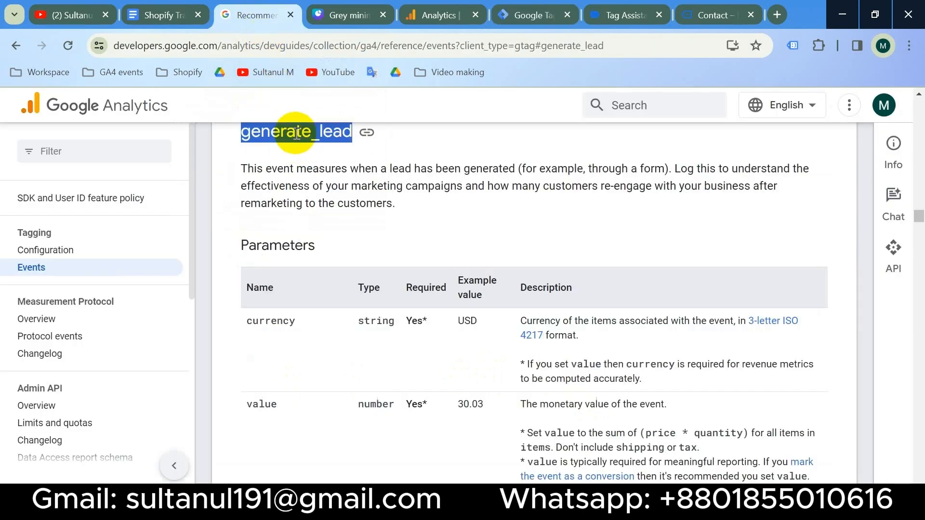
pyautogui.click(532, 16)
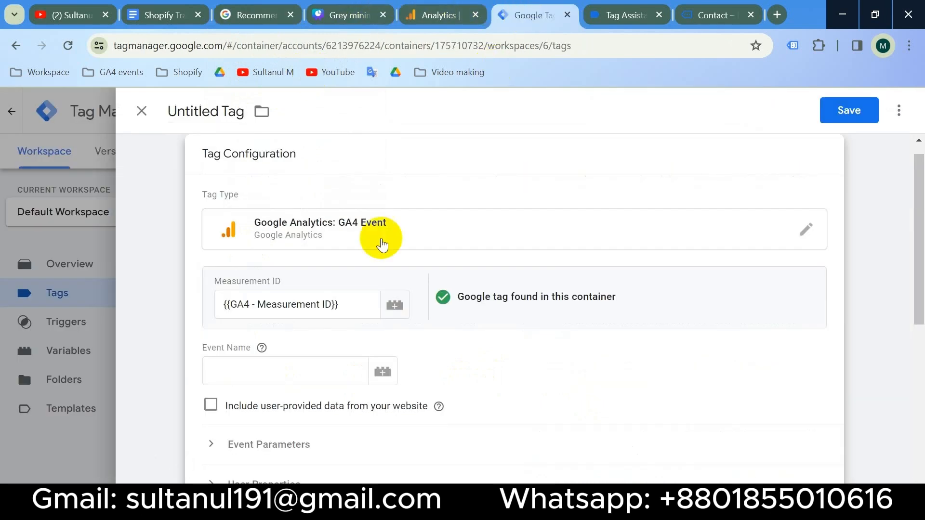
pyautogui.write('generate_lead')
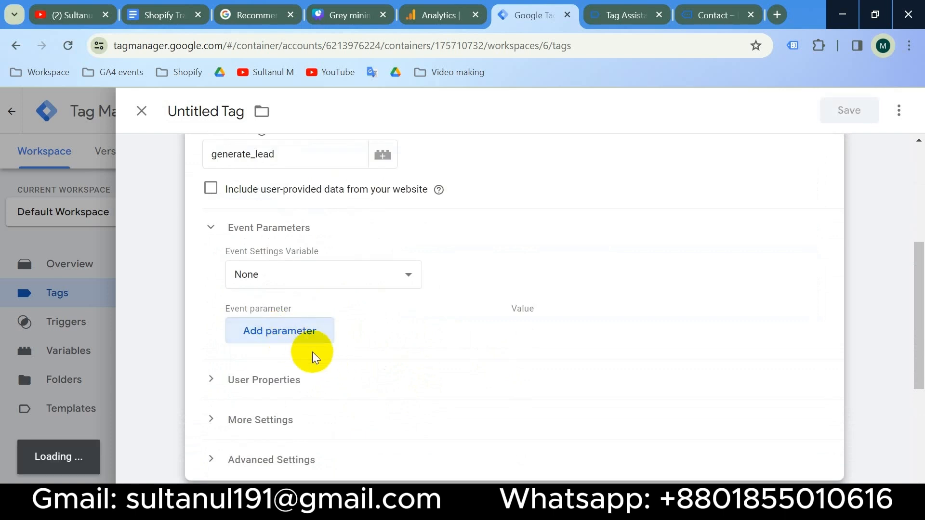
# Add event parameters currency = USD and value = 0 to the generate_lead tag.
pyautogui.click(279, 331)
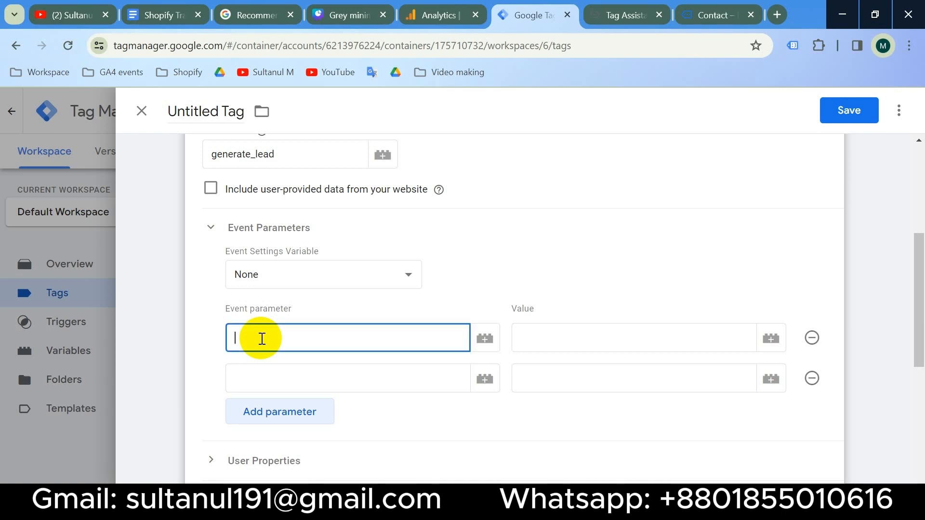
pyautogui.moveTo(266, 337)
pyautogui.write('currency')
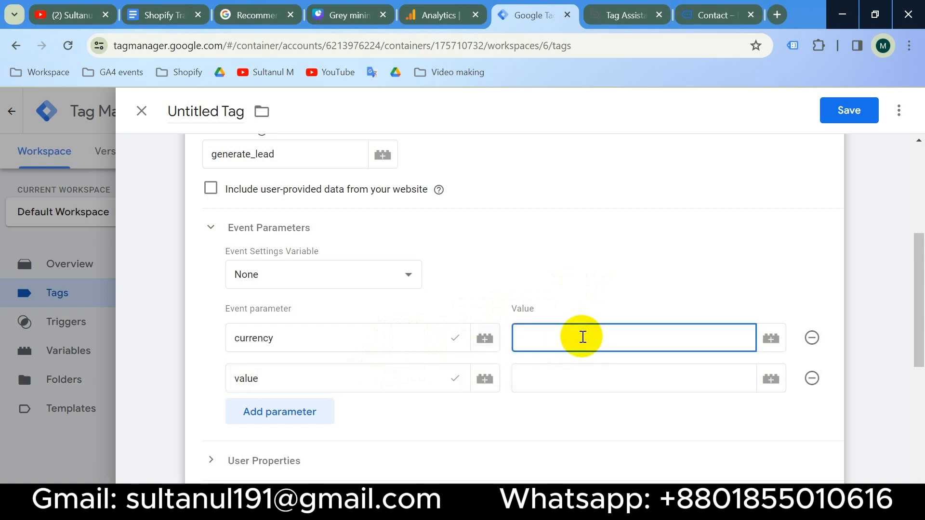
pyautogui.write('U')
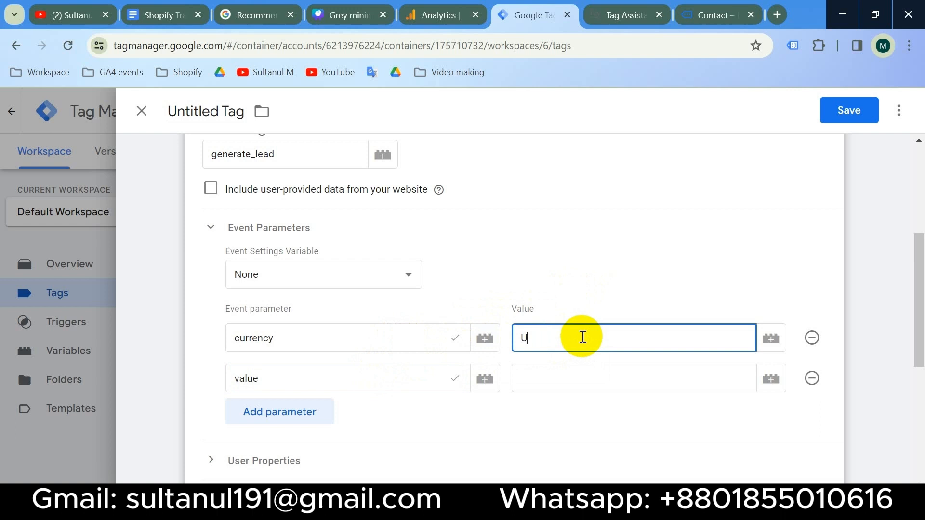
pyautogui.write('SD')
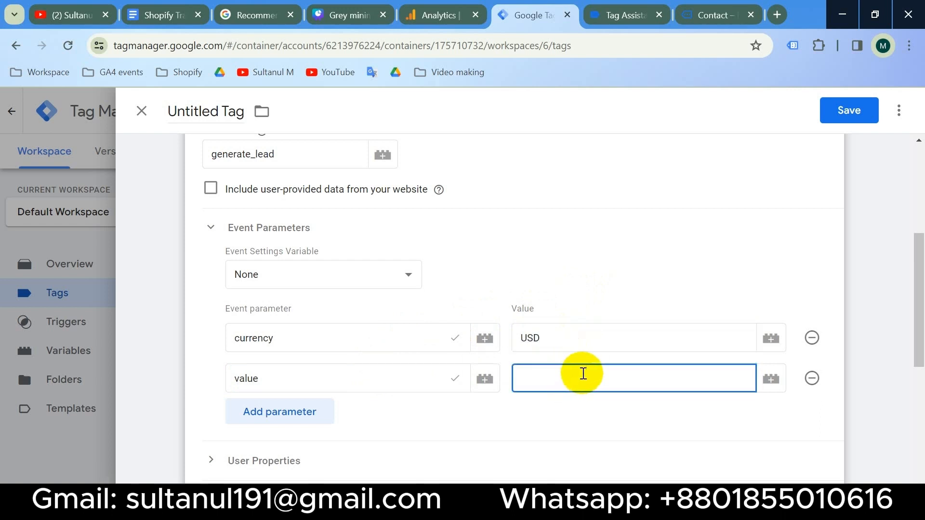
pyautogui.moveTo(585, 370)
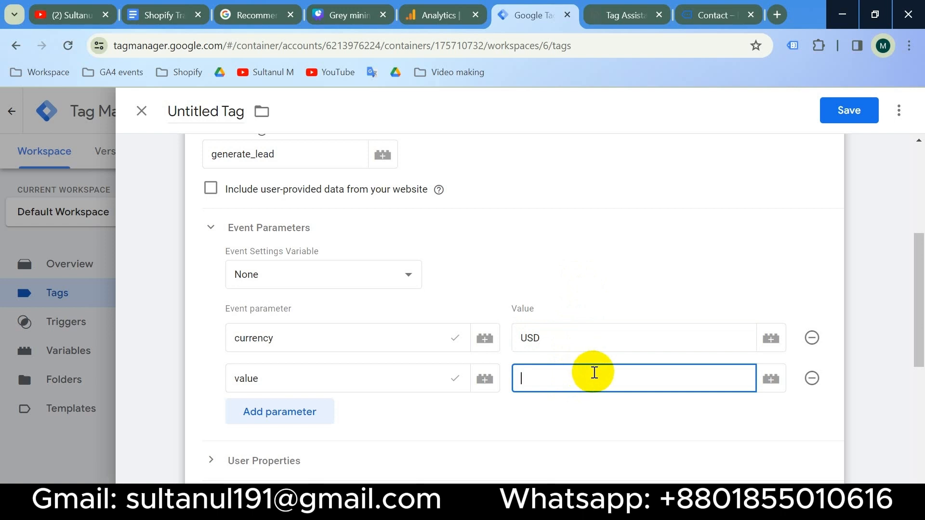
pyautogui.write('0')
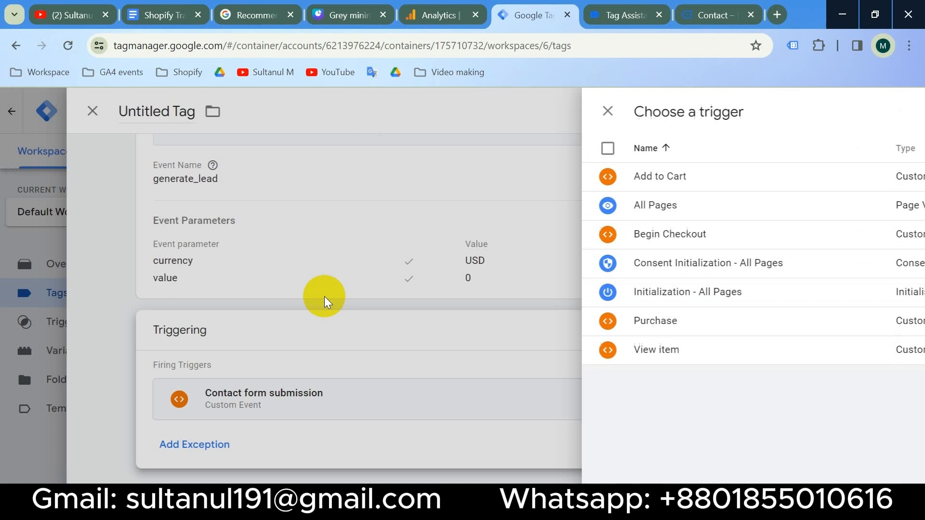
# Attach the Contact form submission trigger, name the tag 'GA4 - Contact Form Submission' and save it.
pyautogui.click(606, 111)
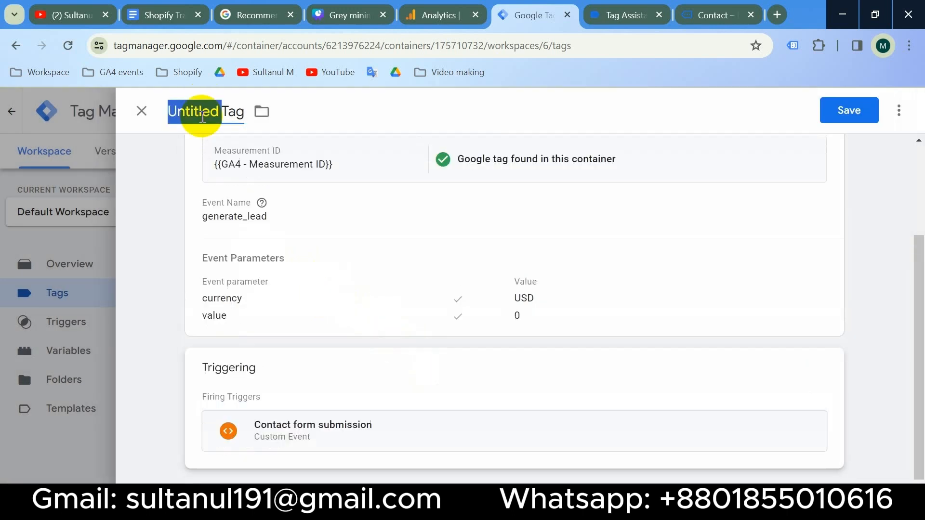
pyautogui.doubleClick(193, 112)
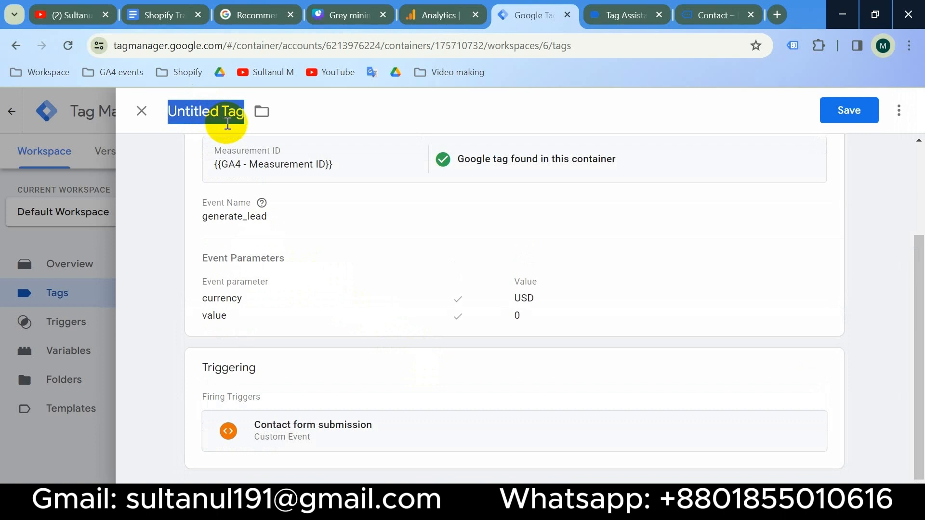
pyautogui.write('GA4 - Contact Form Submission')
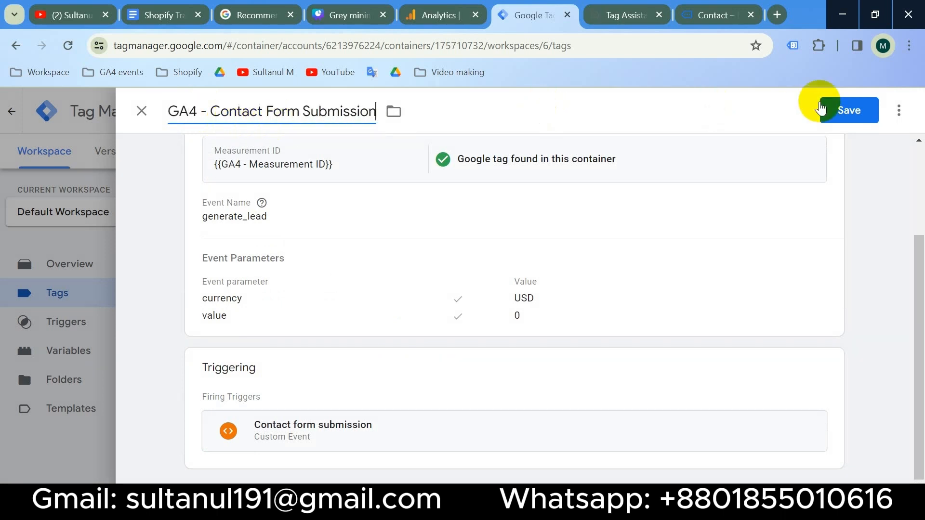
pyautogui.click(849, 110)
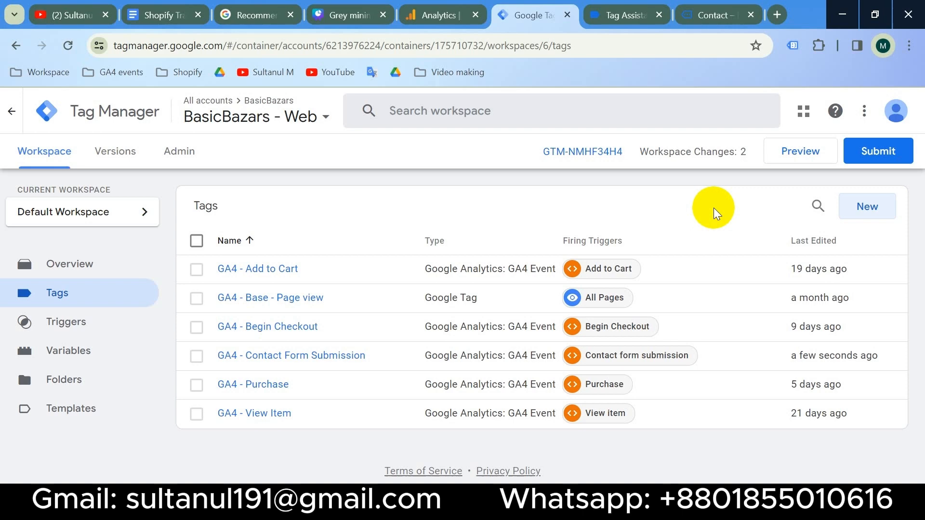
# Open DebugView under Data display in GA4 Admin for the BasicBazars property.
pyautogui.click(800, 150)
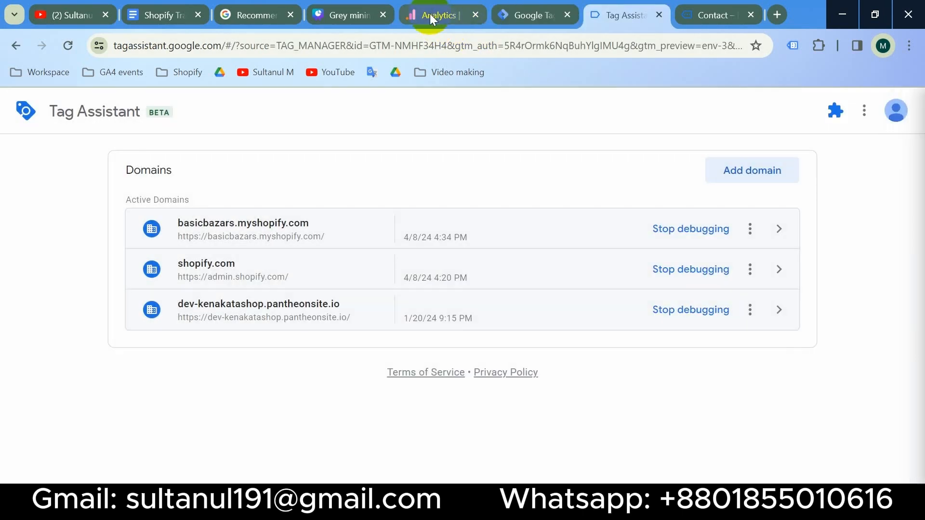
pyautogui.click(439, 16)
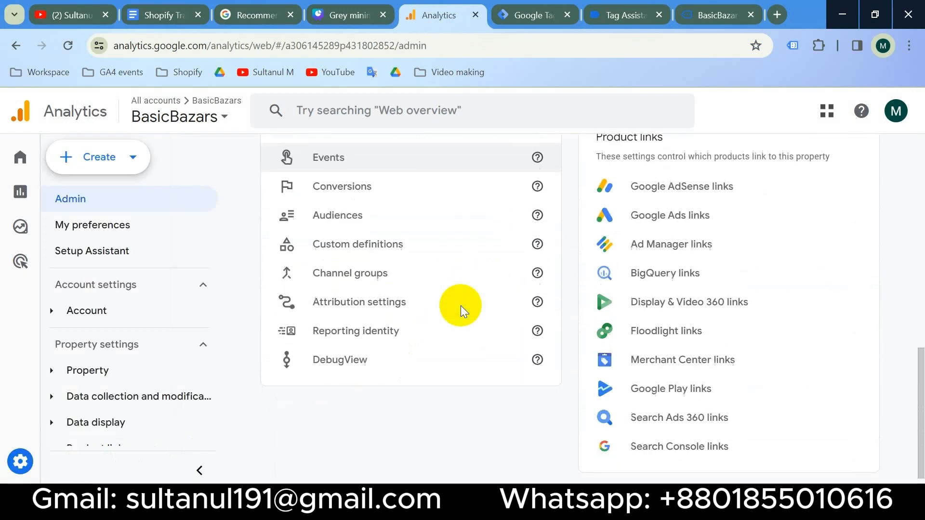
pyautogui.click(341, 360)
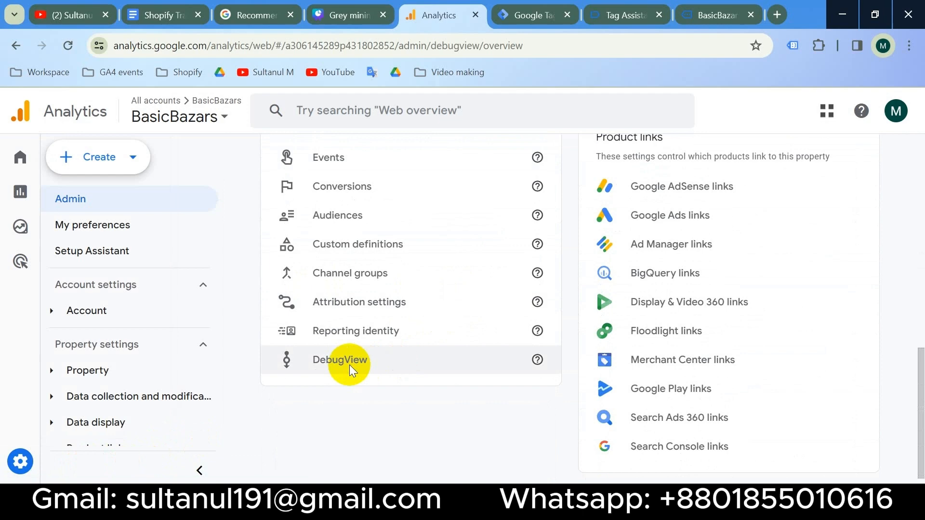
pyautogui.click(340, 360)
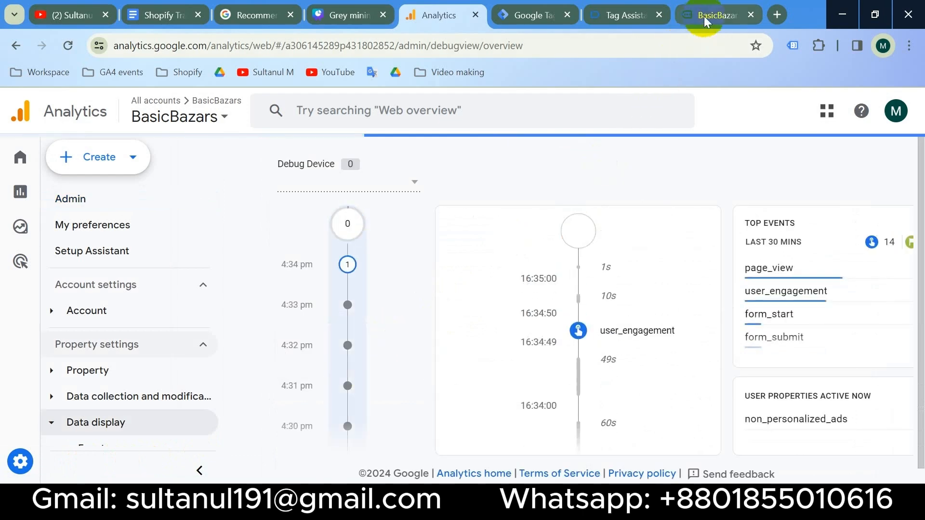
# Return to the BasicBazars storefront and open its Contact page to submit the form again.
pyautogui.click(711, 15)
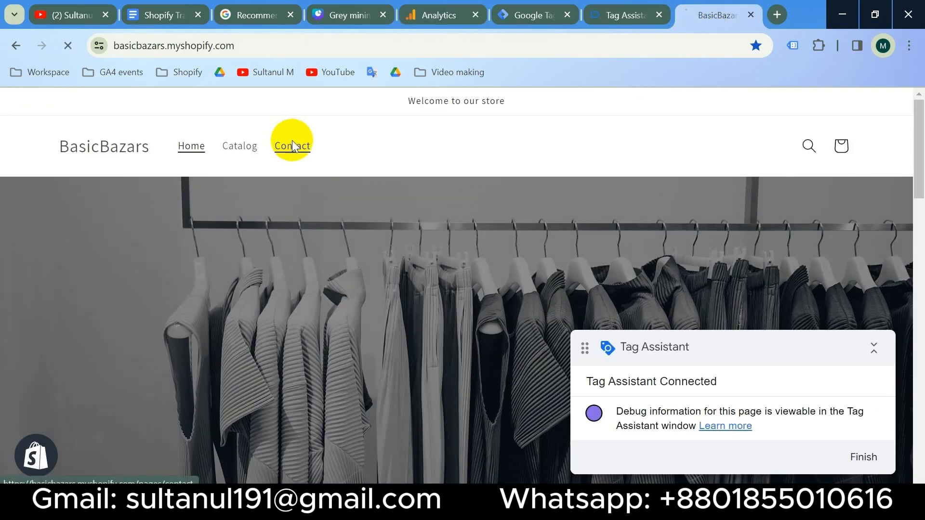
pyautogui.click(292, 147)
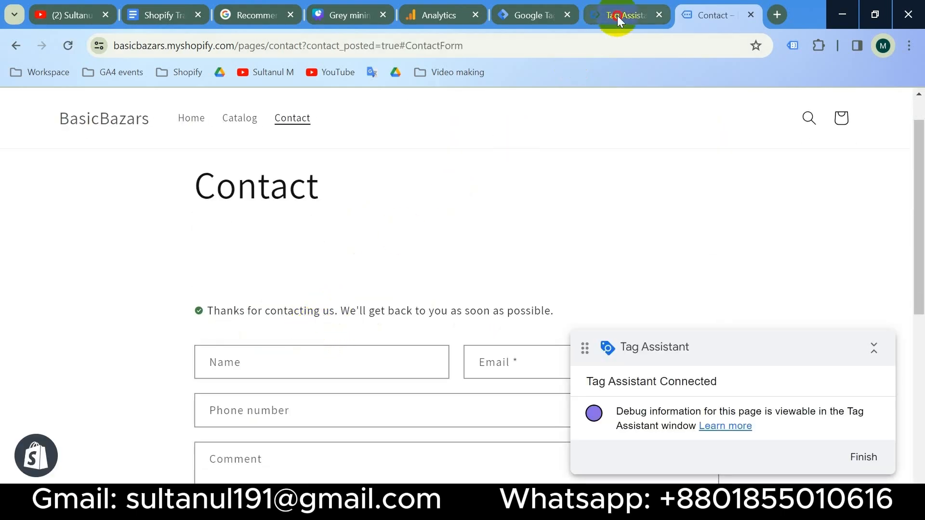
# Confirm in the Tag Assistant summary that GA4 - Contact Form Submission fired once.
pyautogui.click(620, 16)
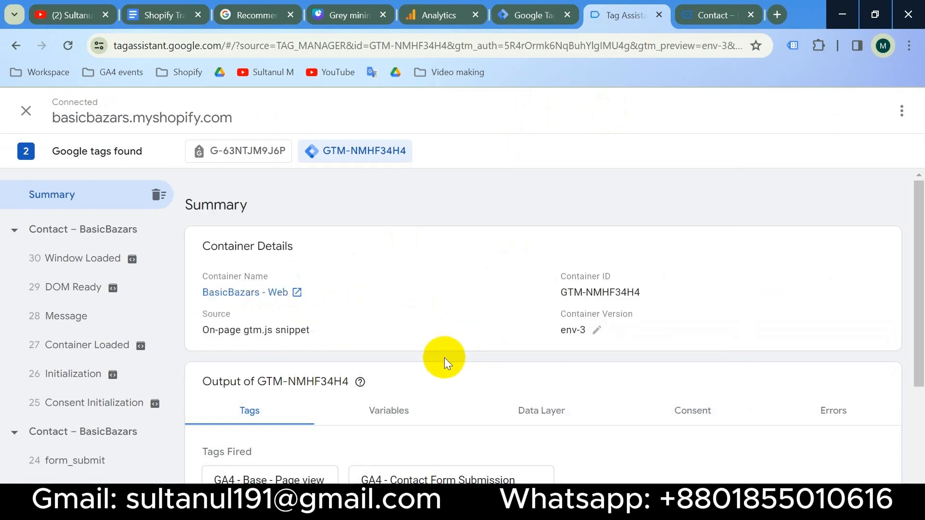
pyautogui.scroll(-3)
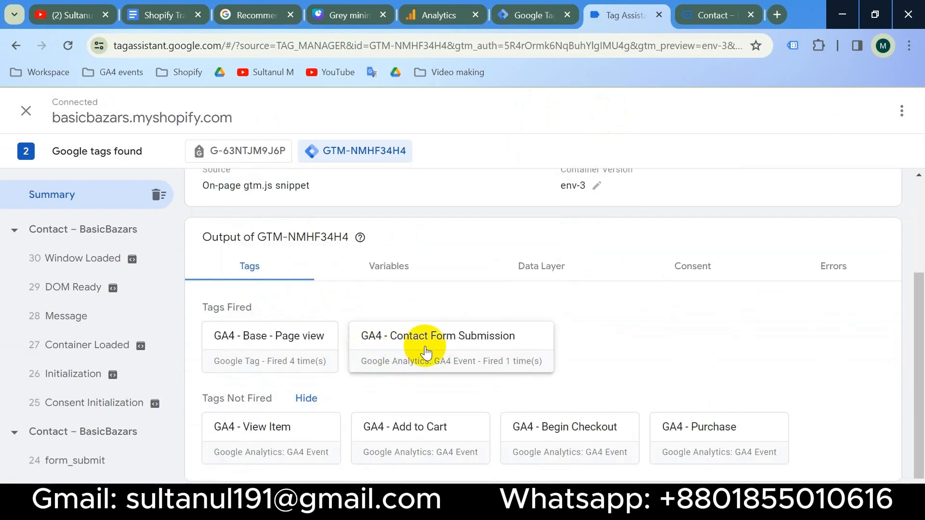
pyautogui.moveTo(507, 386)
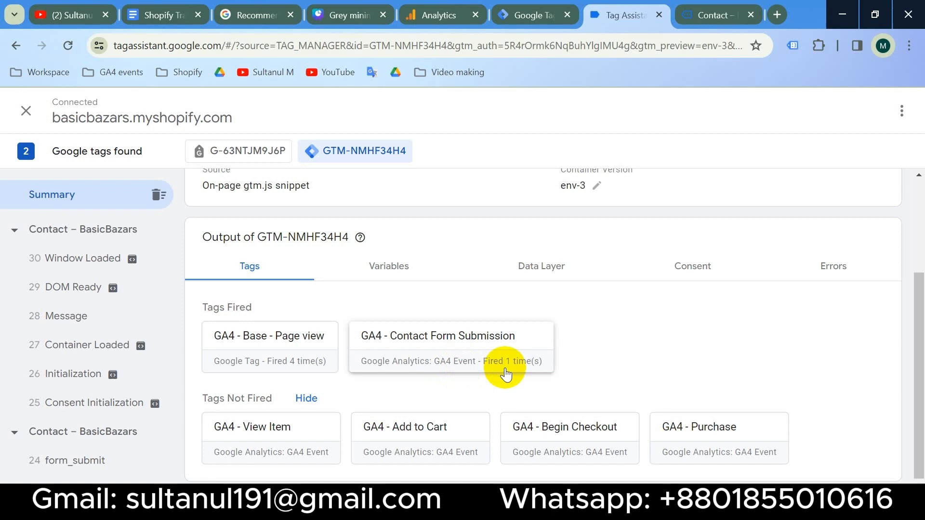
pyautogui.moveTo(470, 370)
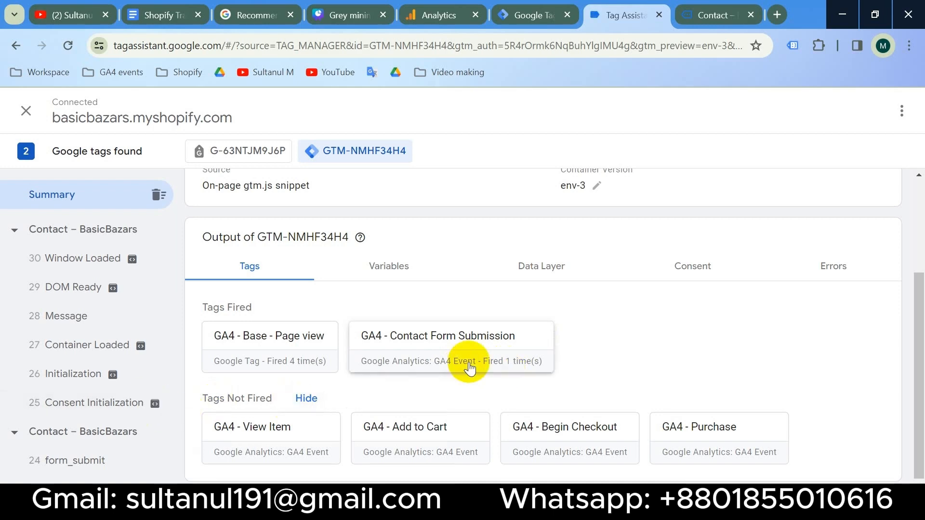
pyautogui.moveTo(441, 19)
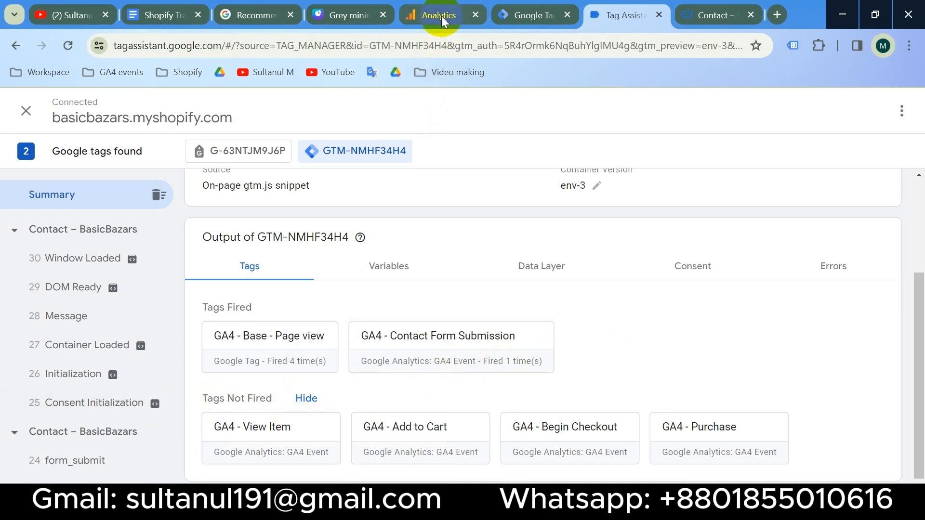
# View the generate_lead event's parameters in DebugView, checking currency and value 0.
pyautogui.click(438, 15)
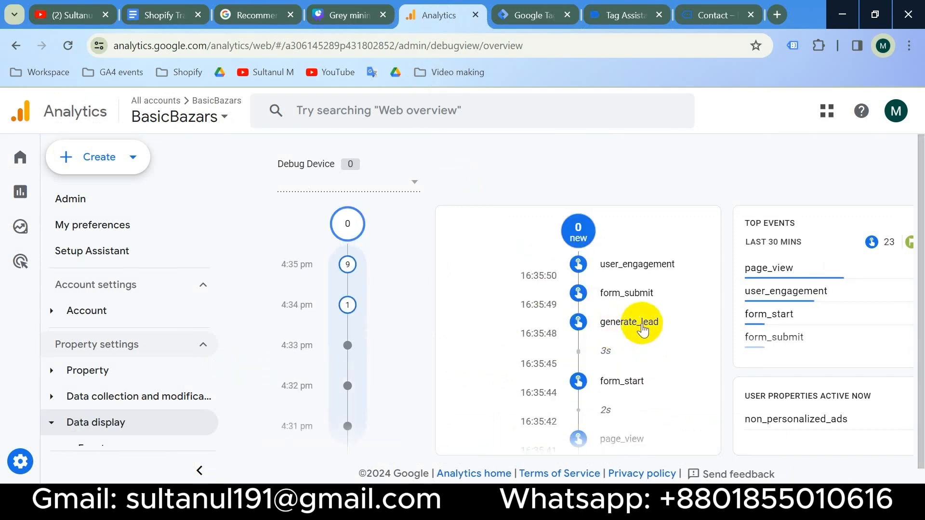
pyautogui.click(629, 322)
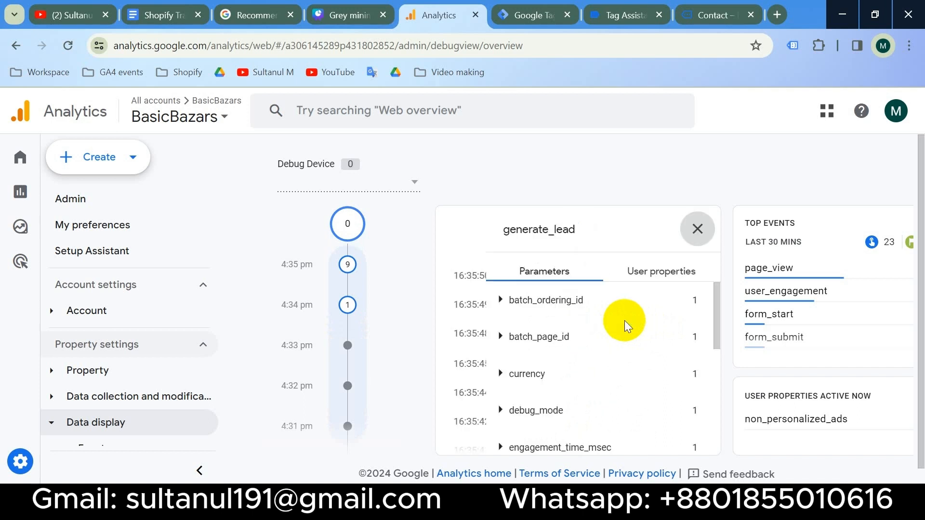
pyautogui.scroll(-3)
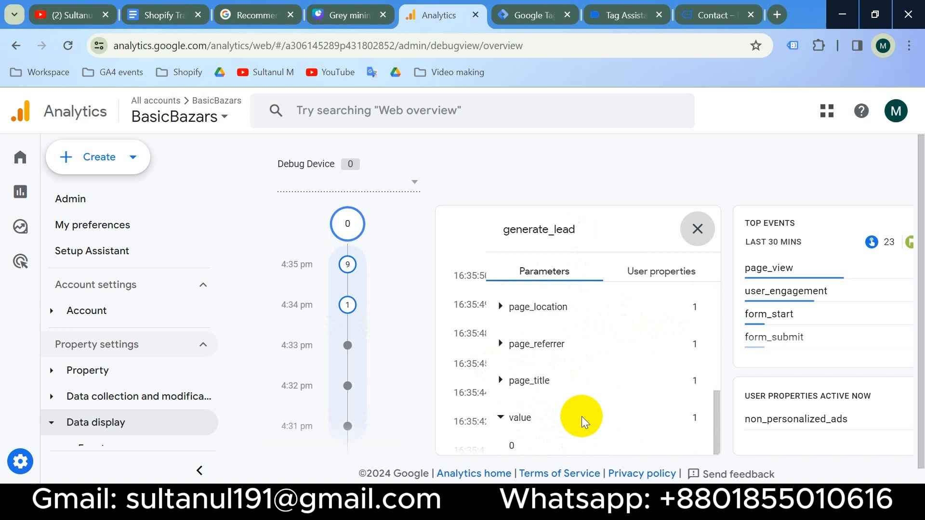
pyautogui.moveTo(609, 402)
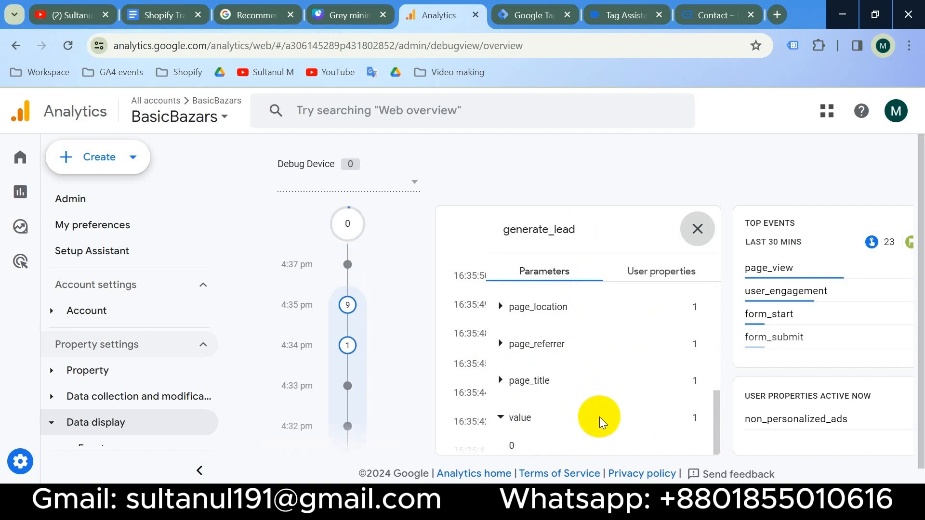
pyautogui.moveTo(595, 391)
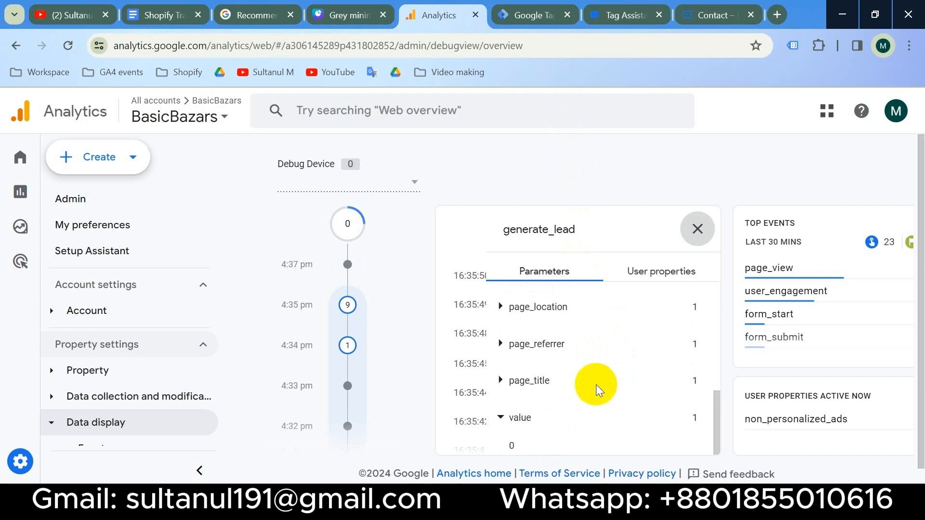
# Submit and publish the workspace as version 6 named 'GA4 contact form submission'.
pyautogui.click(530, 15)
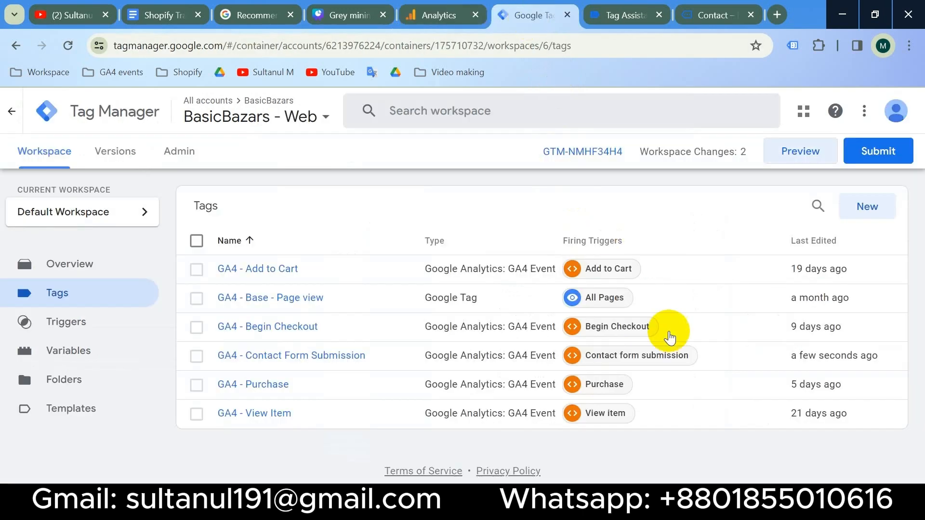
pyautogui.moveTo(713, 371)
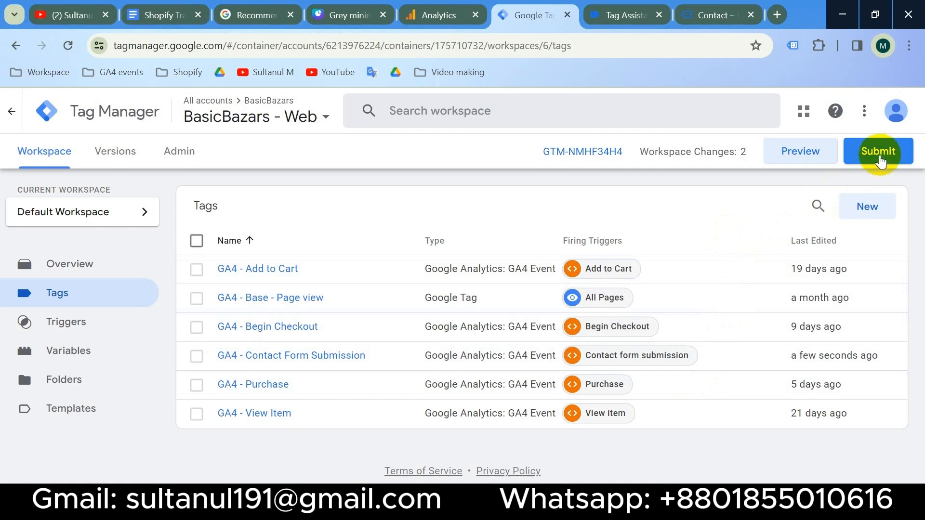
pyautogui.click(878, 150)
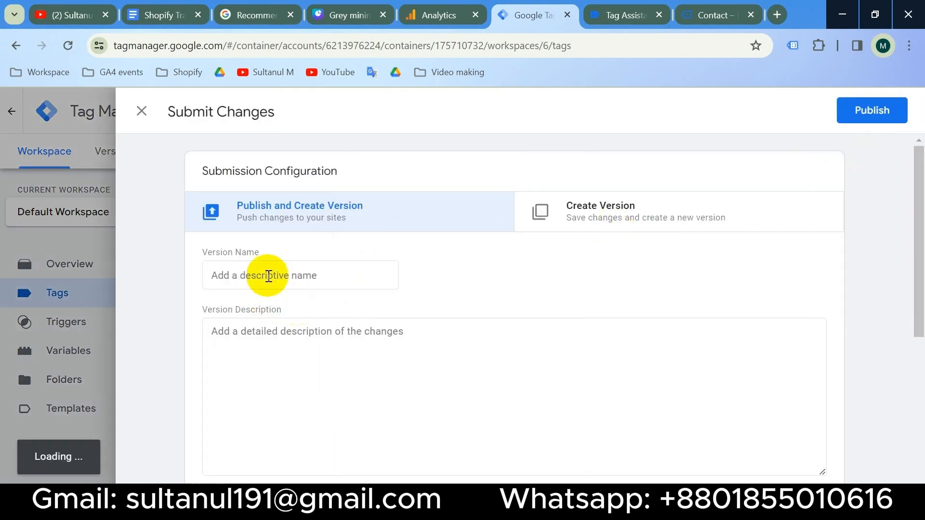
pyautogui.click(300, 276)
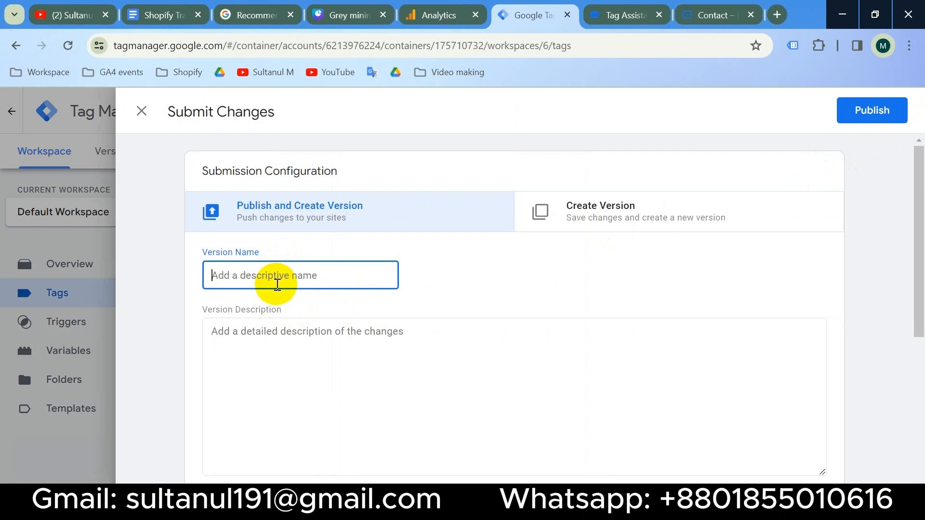
pyautogui.write('GA4 contact form submission')
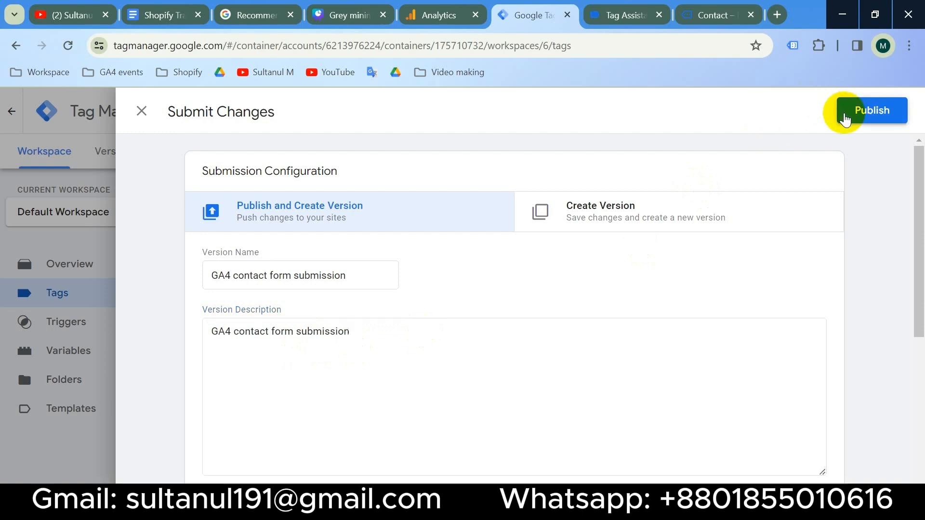
pyautogui.click(873, 109)
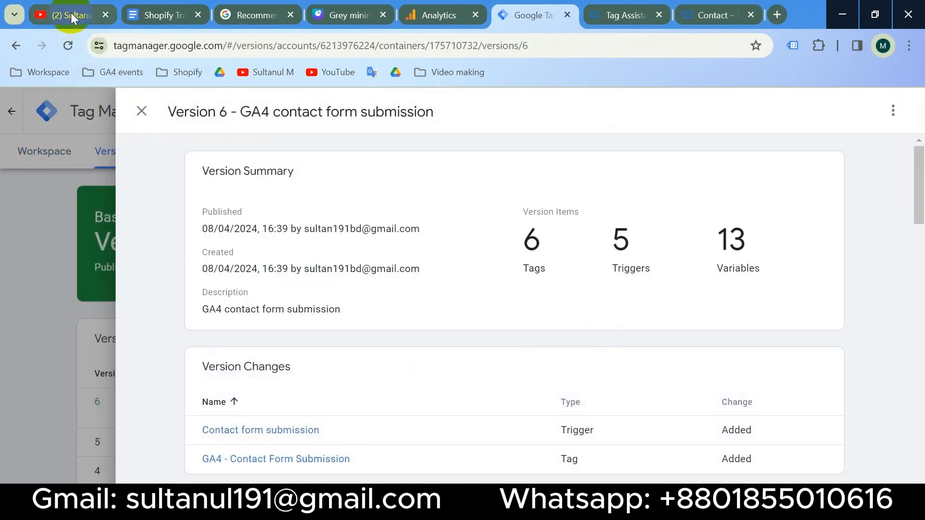
pyautogui.click(67, 15)
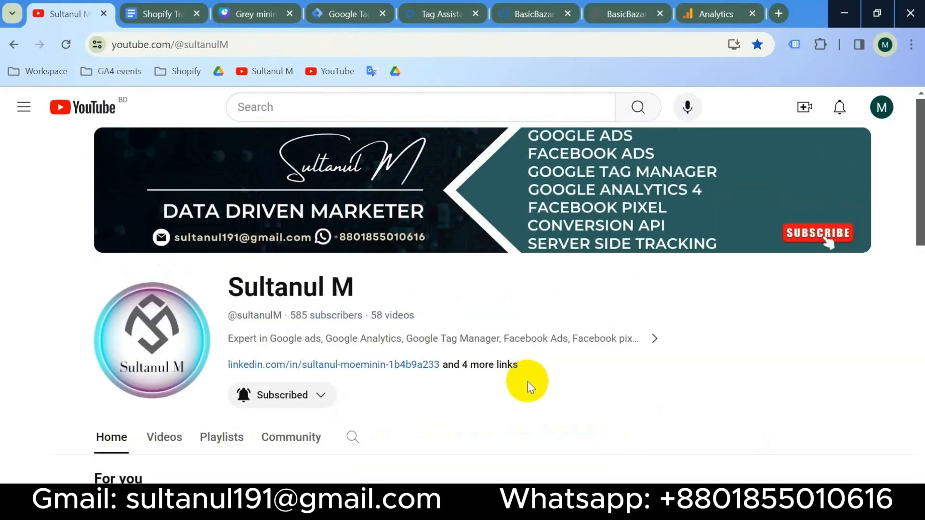
pyautogui.moveTo(530, 417)
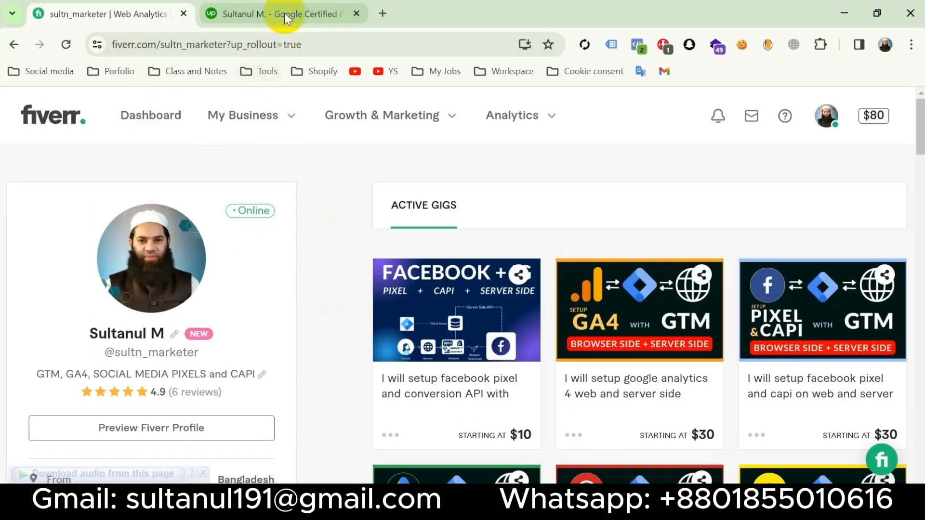
pyautogui.click(281, 13)
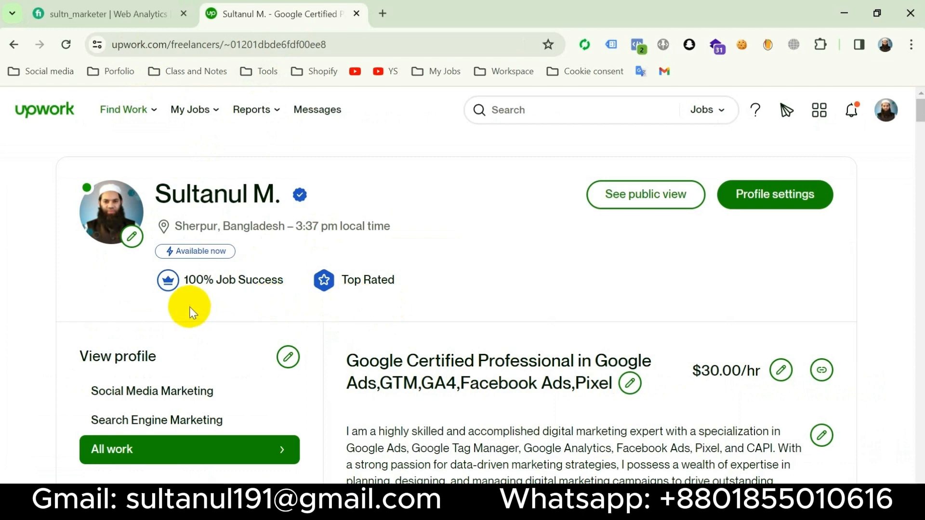
pyautogui.moveTo(468, 235)
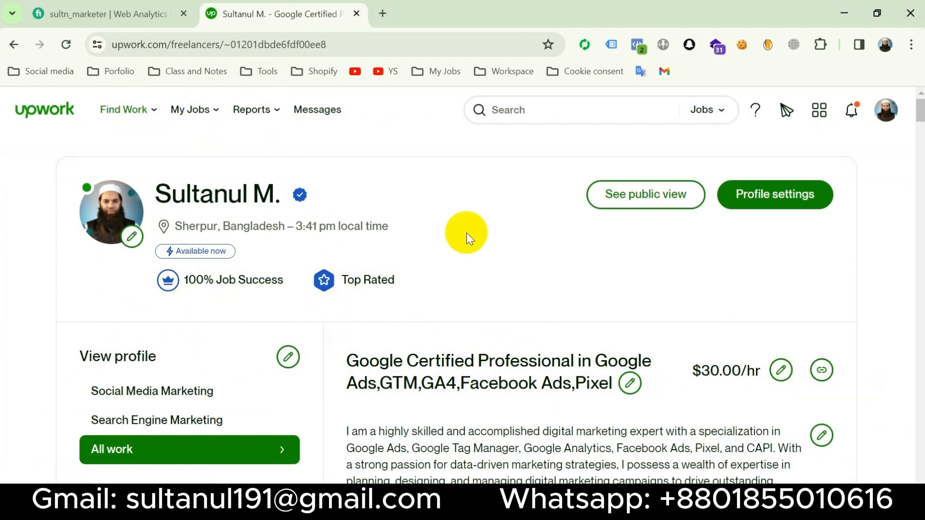
pyautogui.scroll(-3)
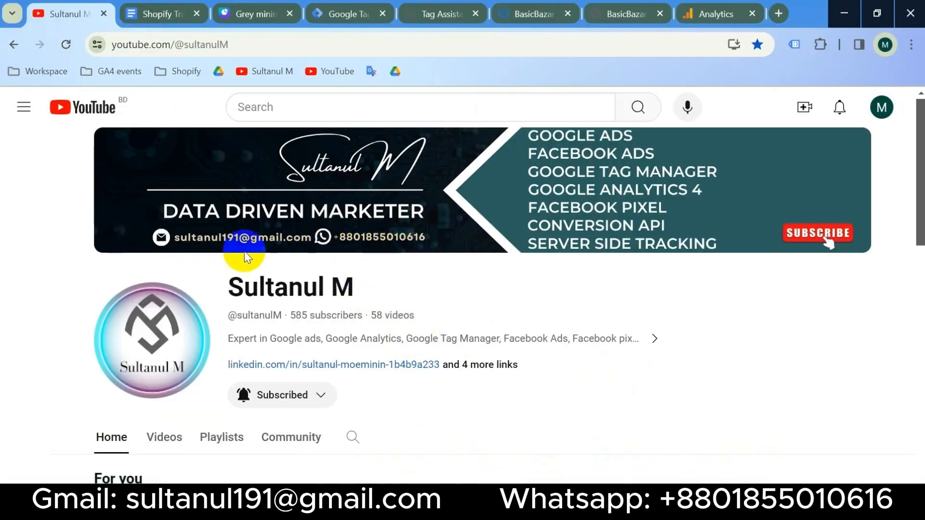
pyautogui.moveTo(428, 283)
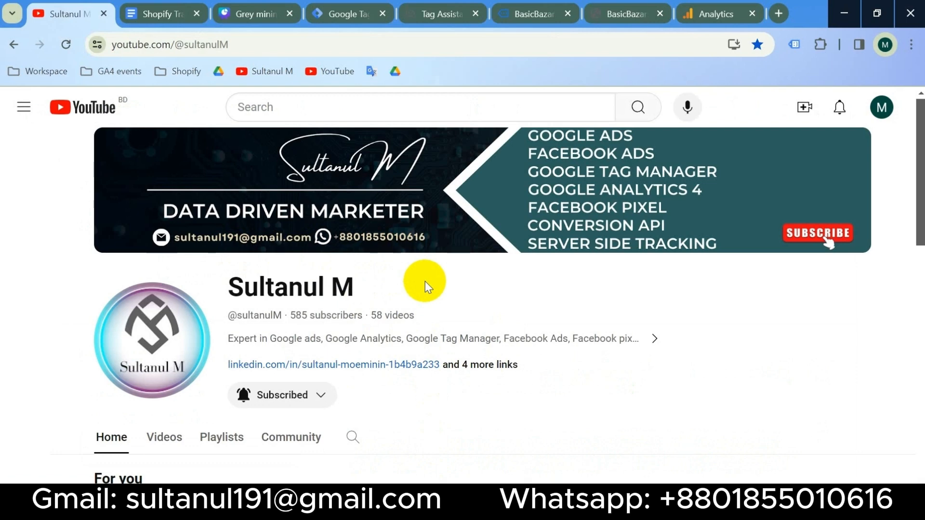